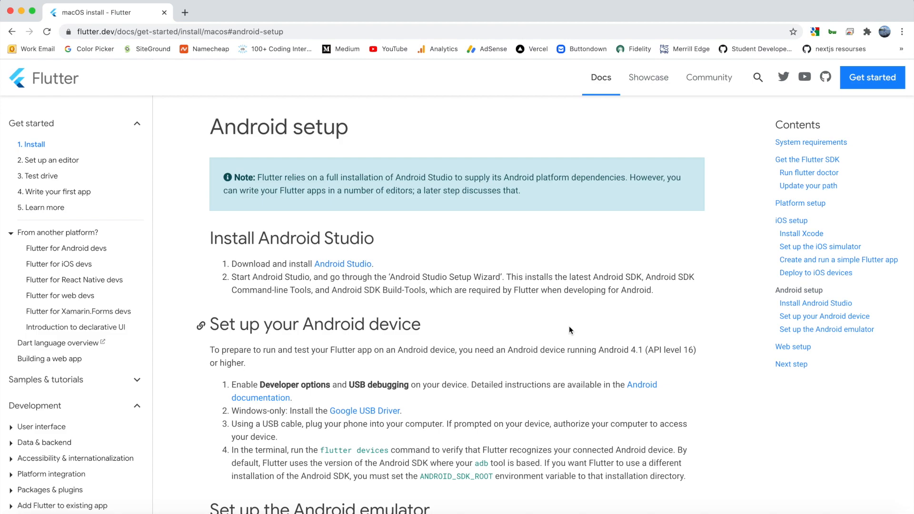
{"action": "mouse_move", "coordinate": [546, 323]}
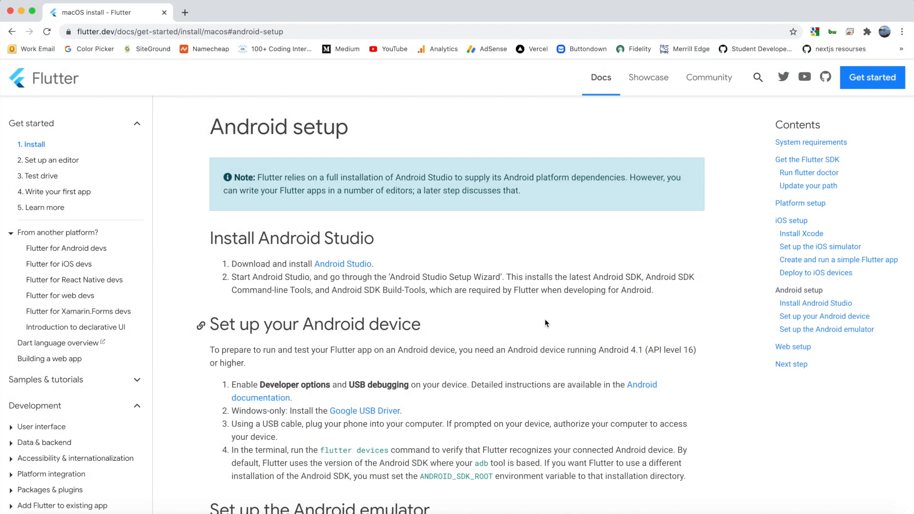
{"action": "mouse_move", "coordinate": [382, 271]}
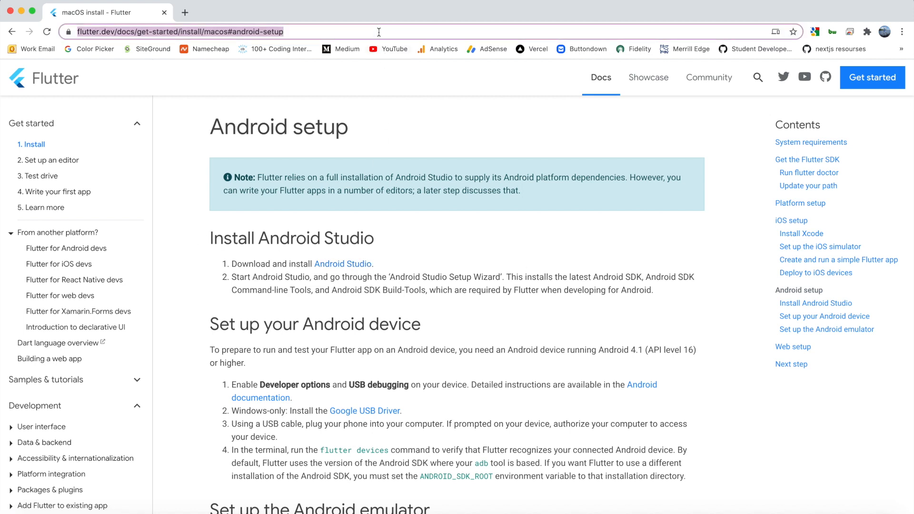
{"action": "mouse_move", "coordinate": [310, 81]}
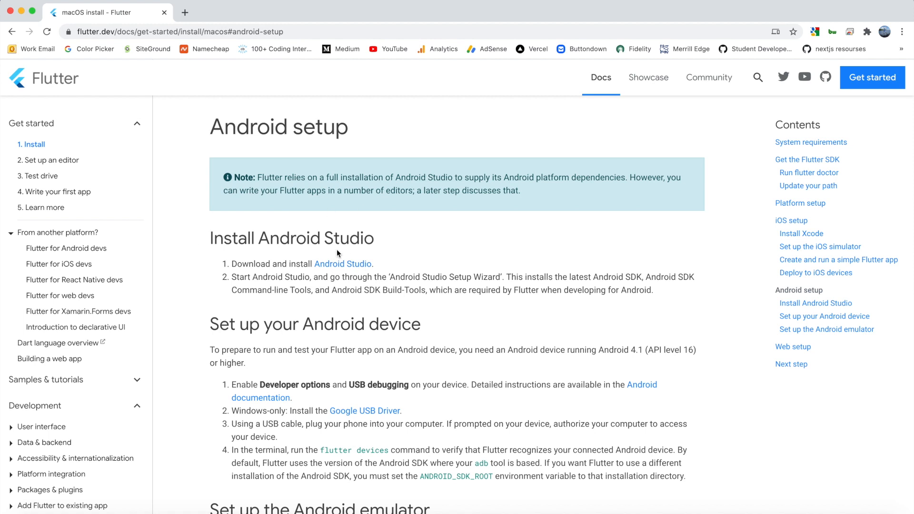
- Open the Android Studio download page from its link, look through it, then close it
{"action": "right_click", "coordinate": [343, 264]}
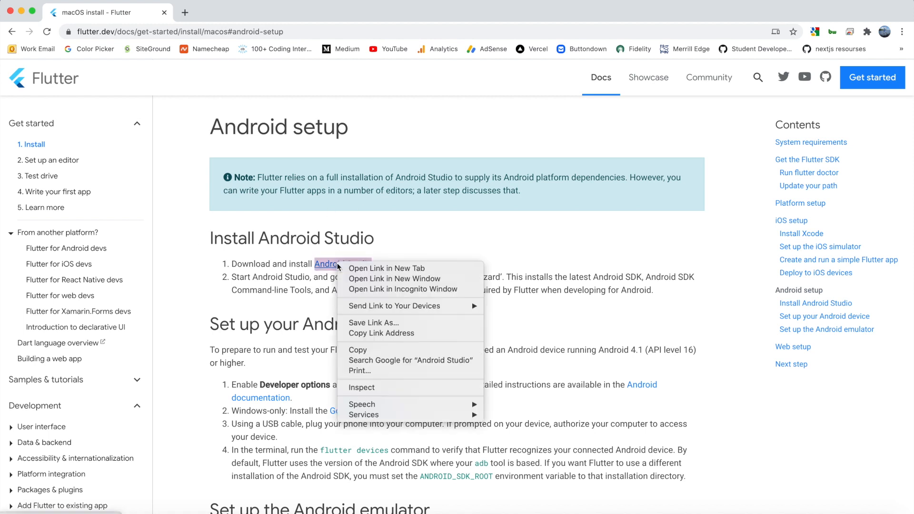
{"action": "left_click", "coordinate": [387, 268]}
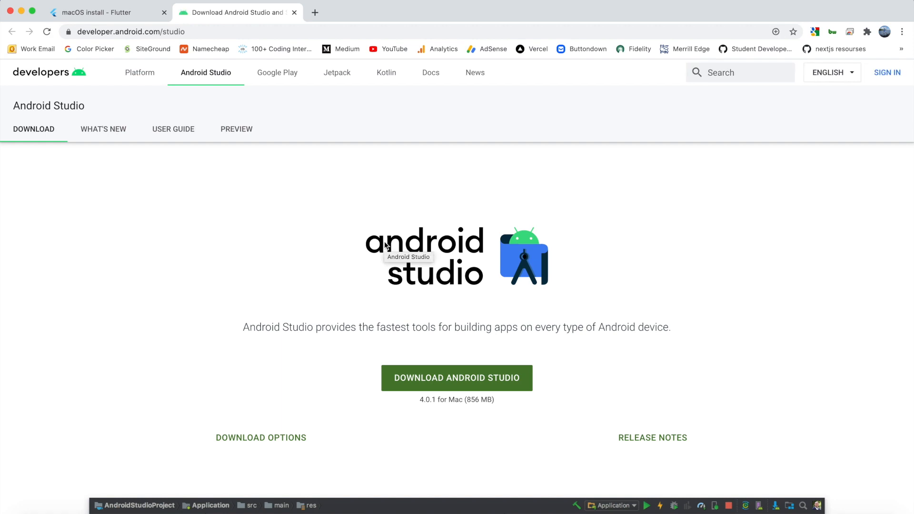
{"action": "scroll", "scroll_direction": "down", "scroll_amount": 3}
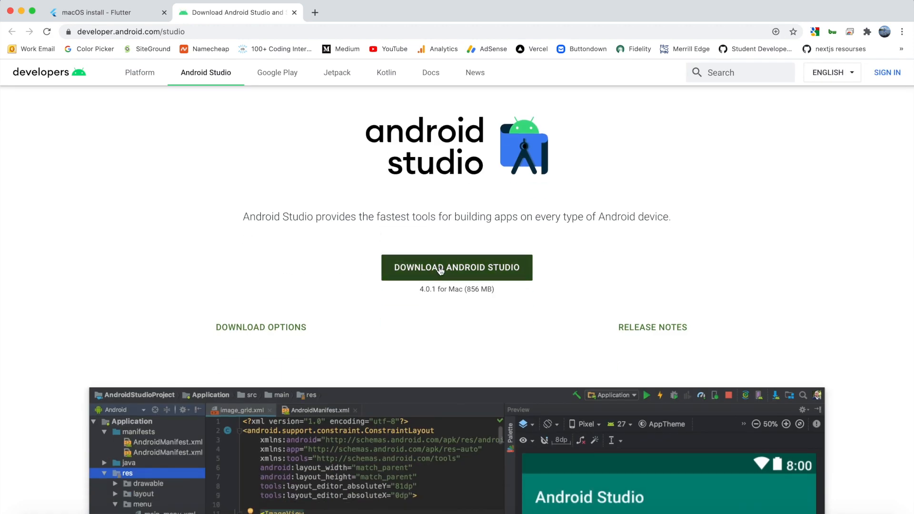
{"action": "scroll", "scroll_direction": "up", "scroll_amount": 3}
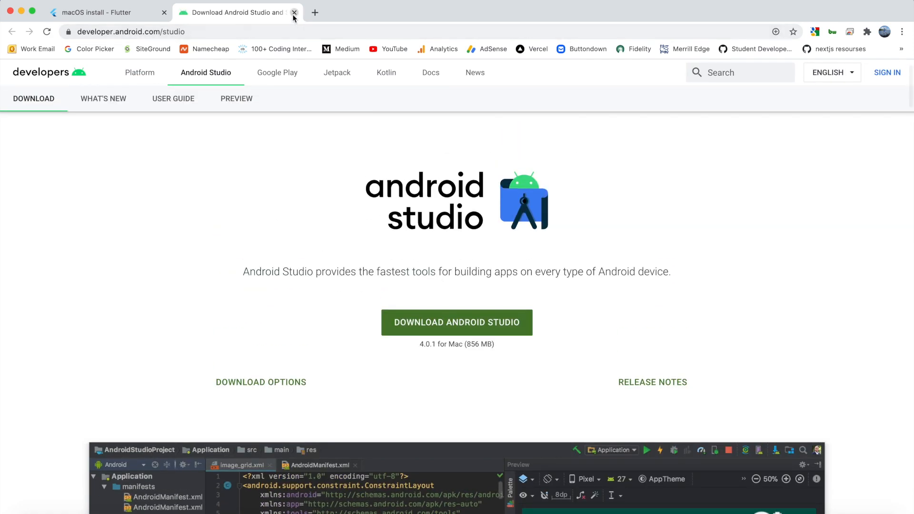
{"action": "left_click", "coordinate": [294, 13]}
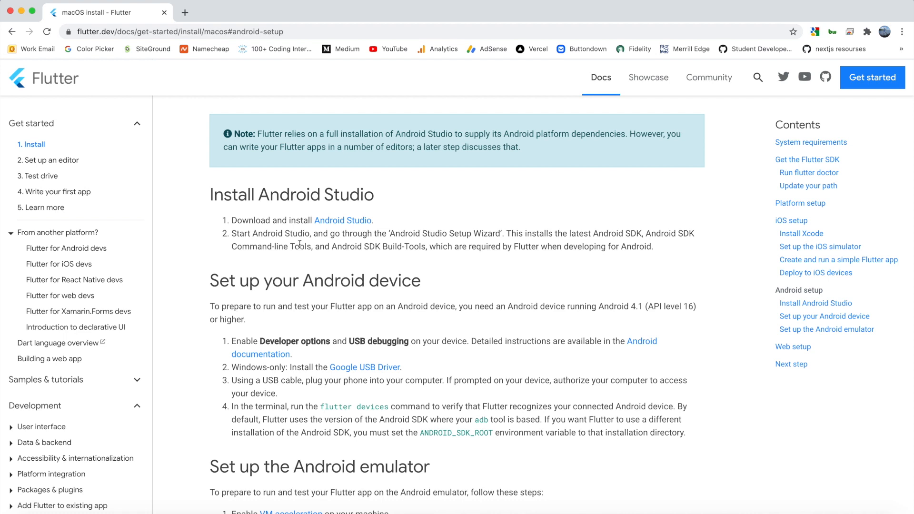
- Scroll the Flutter install docs and select words in the page
{"action": "scroll", "scroll_direction": "down", "scroll_amount": 3}
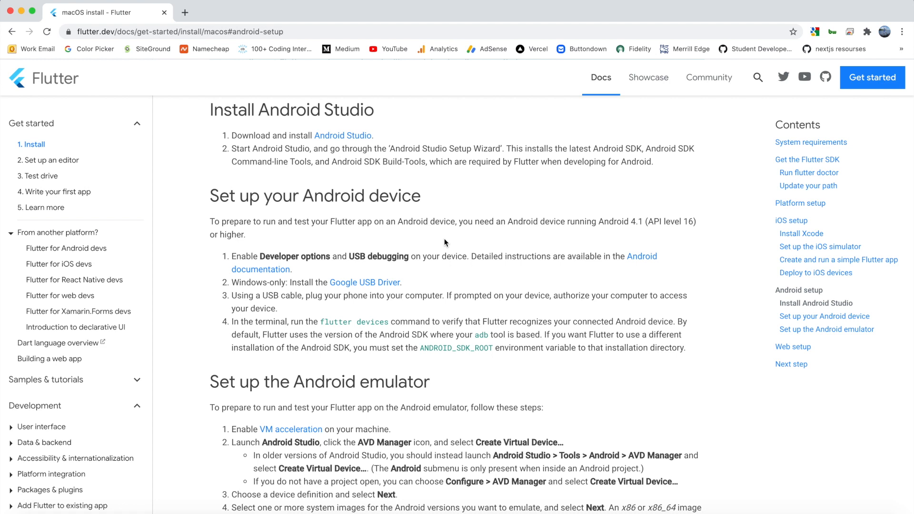
{"action": "mouse_move", "coordinate": [419, 250]}
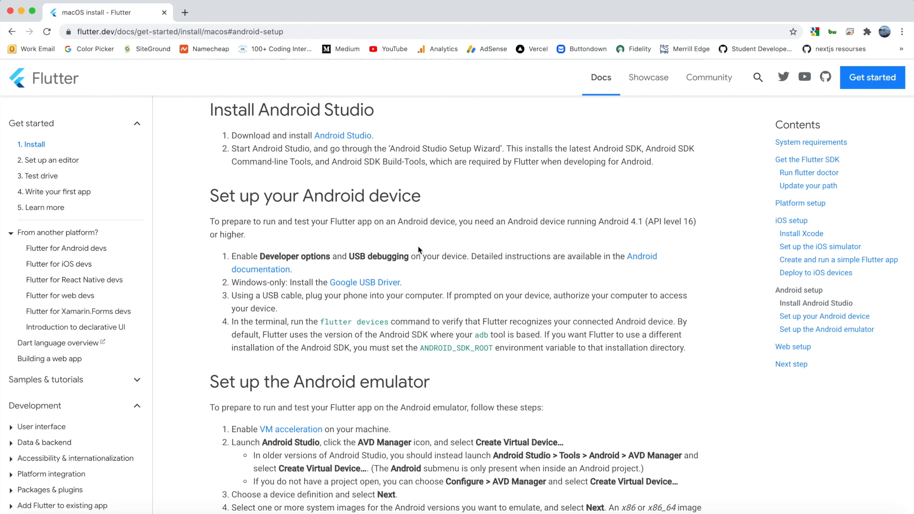
{"action": "double_click", "coordinate": [295, 256]}
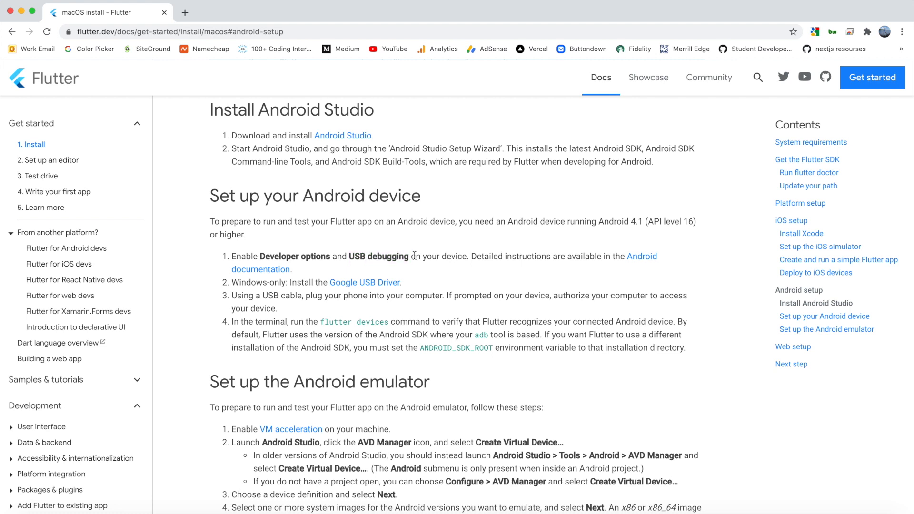
{"action": "mouse_move", "coordinate": [353, 254]}
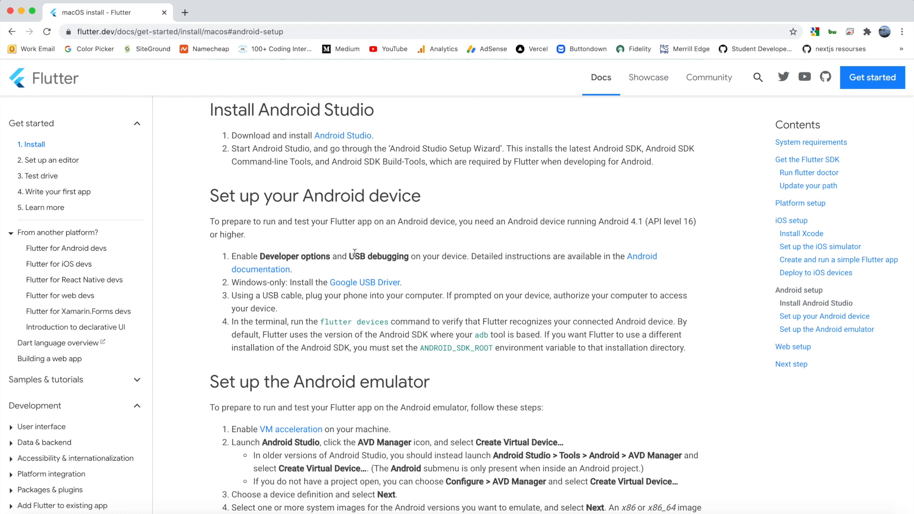
{"action": "double_click", "coordinate": [278, 257]}
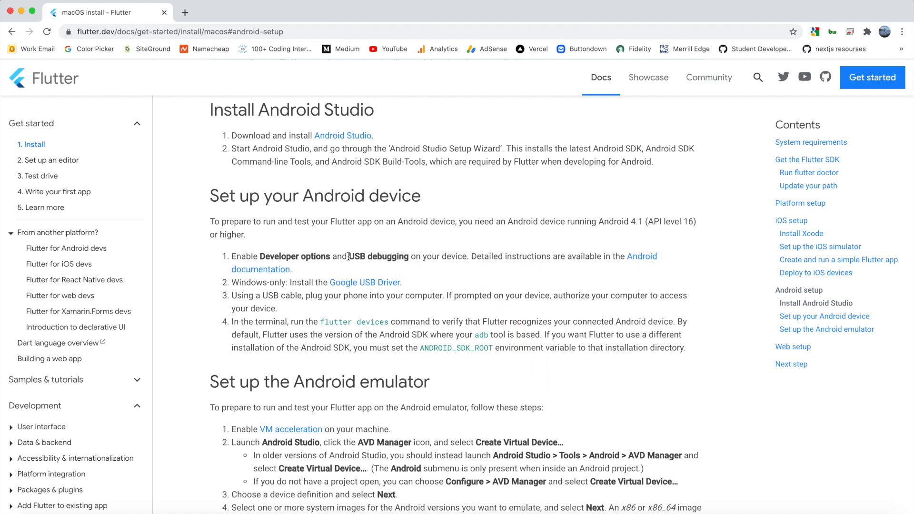
{"action": "mouse_move", "coordinate": [352, 256]}
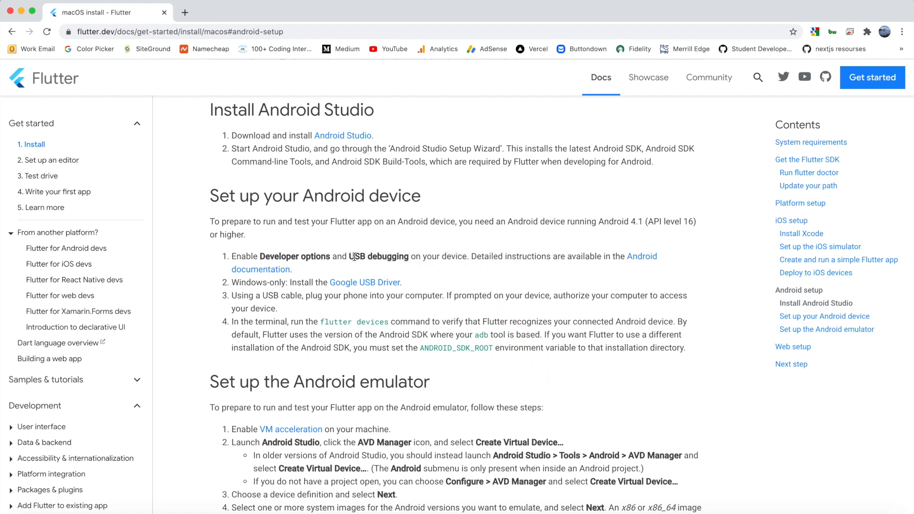
{"action": "double_click", "coordinate": [378, 256]}
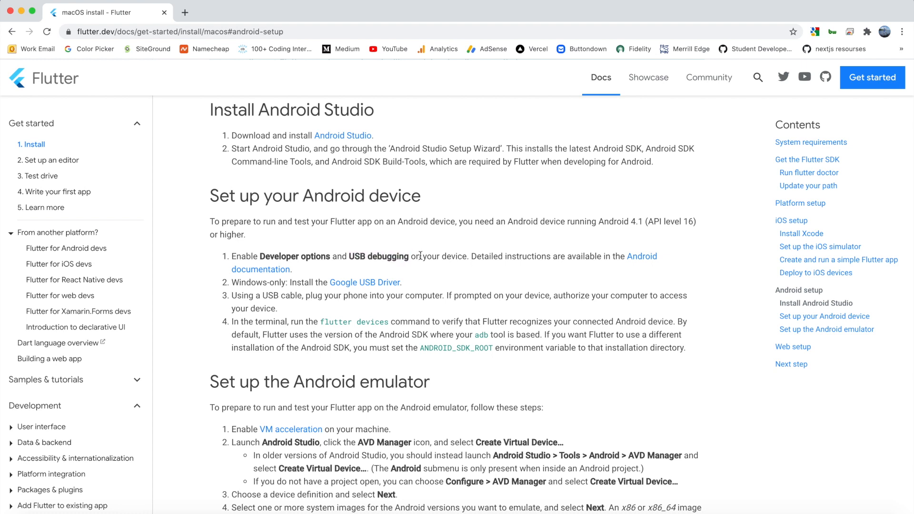
{"action": "mouse_move", "coordinate": [641, 260]}
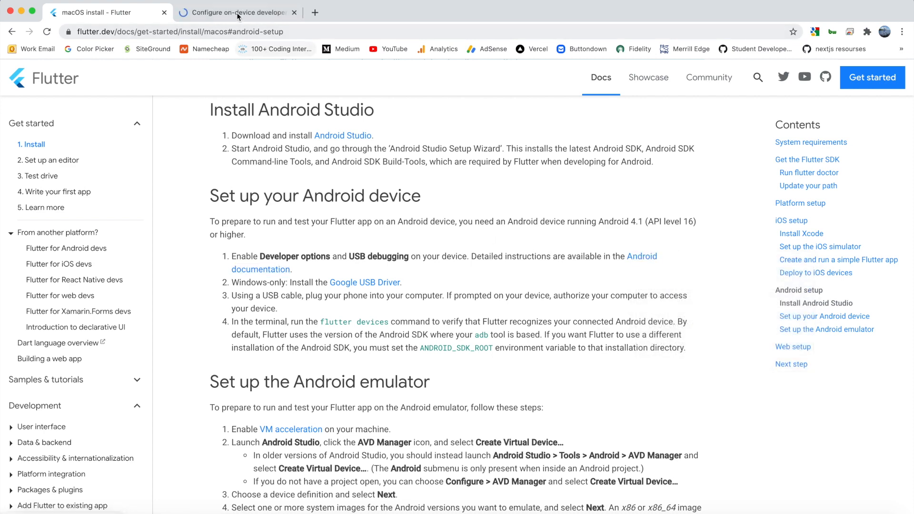
{"action": "left_click", "coordinate": [233, 12]}
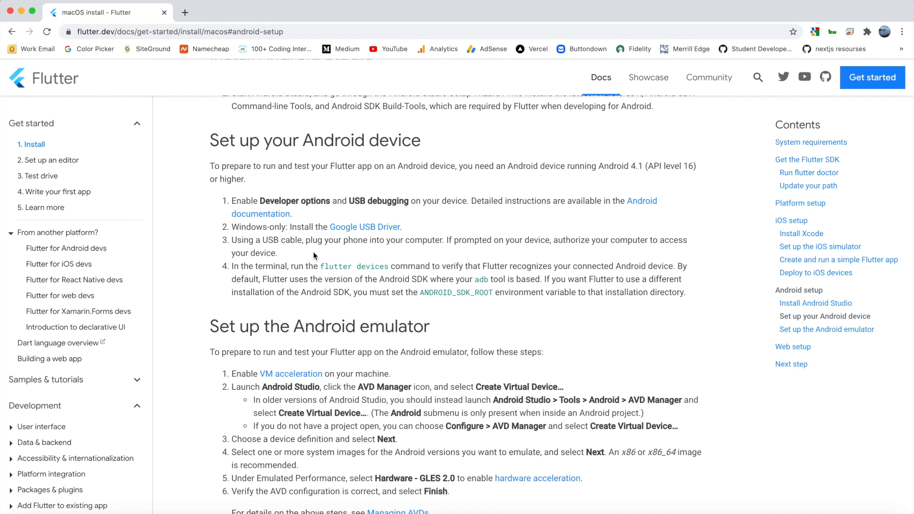
{"action": "mouse_move", "coordinate": [298, 253]}
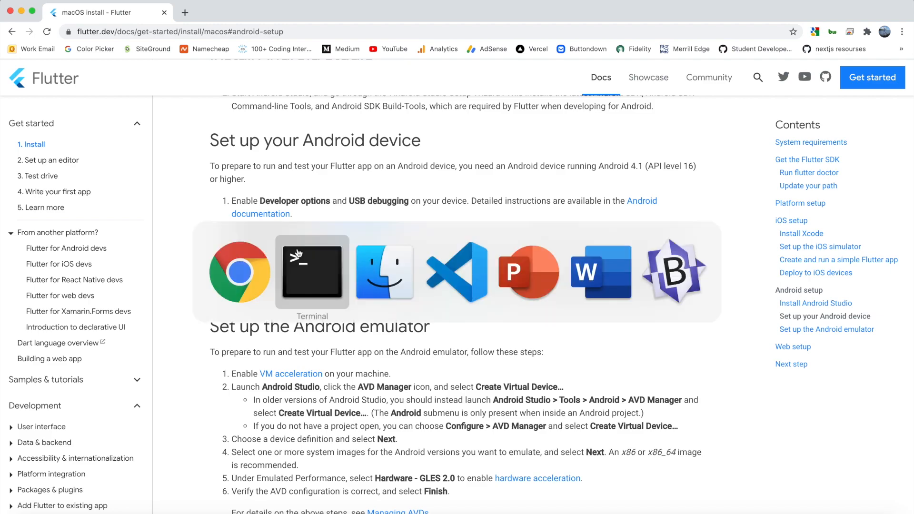
- In the my_app Terminal window, enter the flutter run command
{"action": "left_click", "coordinate": [312, 272]}
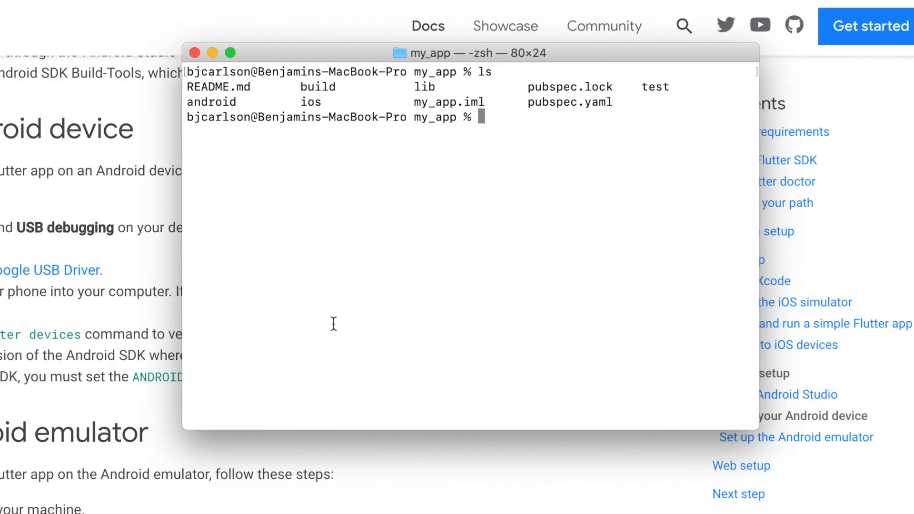
{"action": "type", "text": "flutter run"}
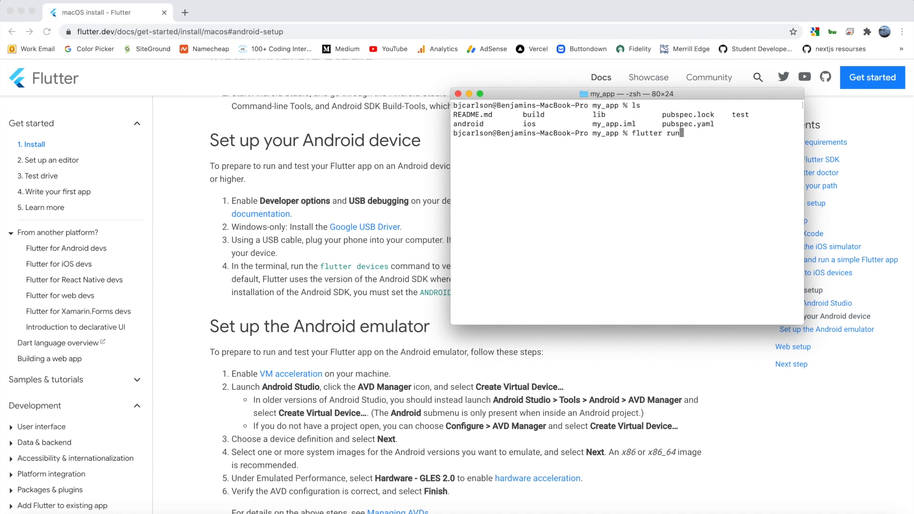
{"action": "key", "text": "Backspace"}
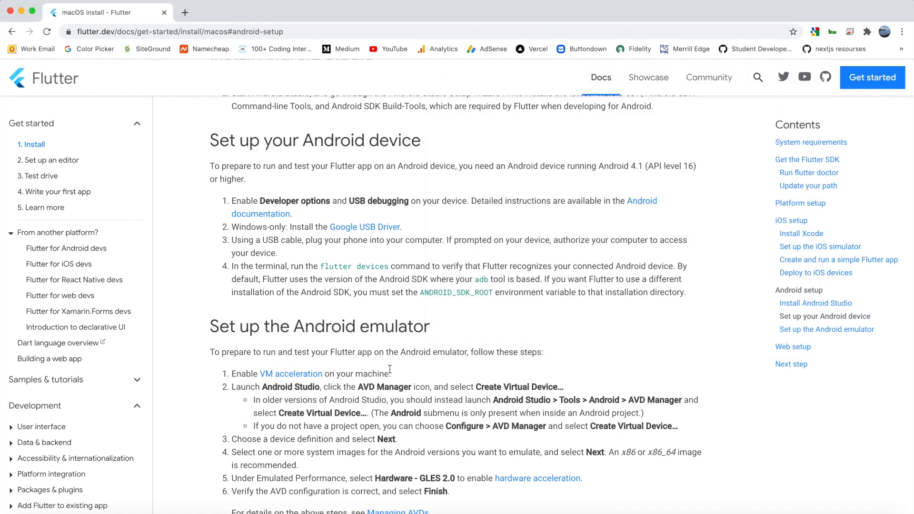
- Scroll the macOS install page down to the 'Set up the Android emulator' steps
{"action": "scroll", "scroll_direction": "down", "scroll_amount": 3}
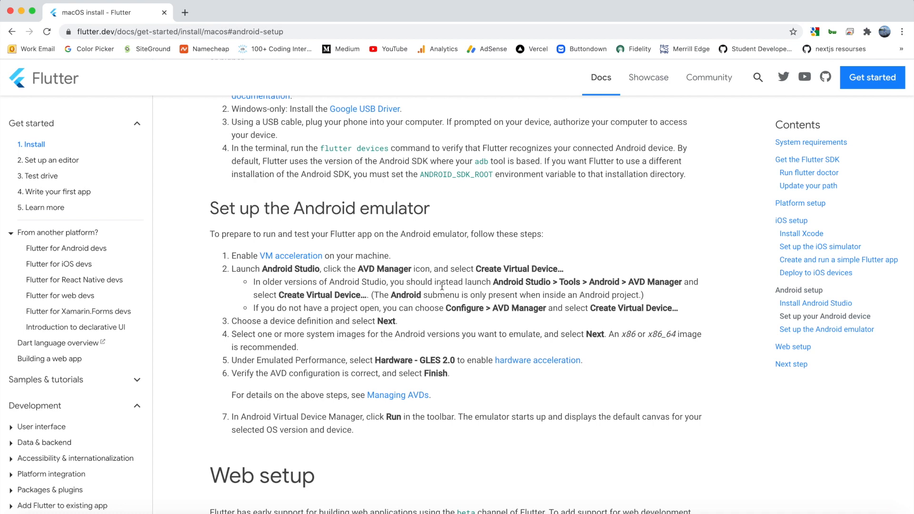
{"action": "scroll", "scroll_direction": "down", "scroll_amount": 3}
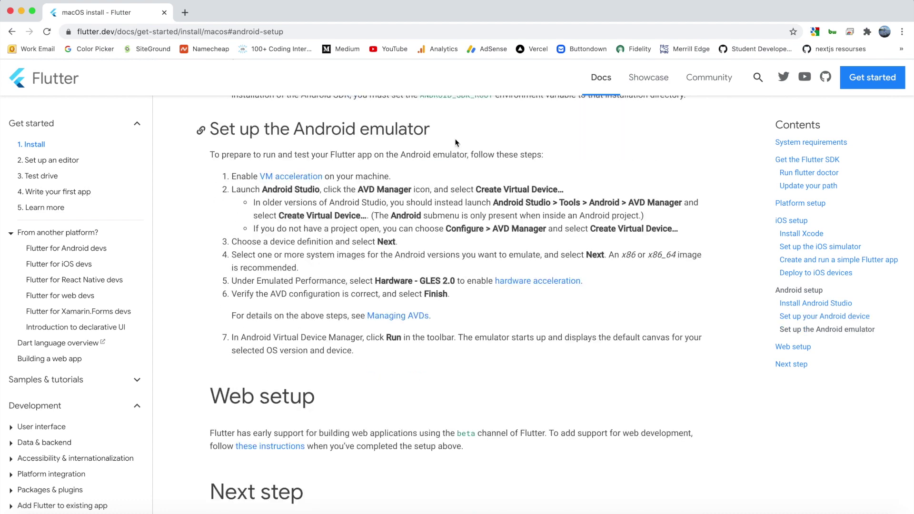
{"action": "scroll", "scroll_direction": "down", "scroll_amount": 3}
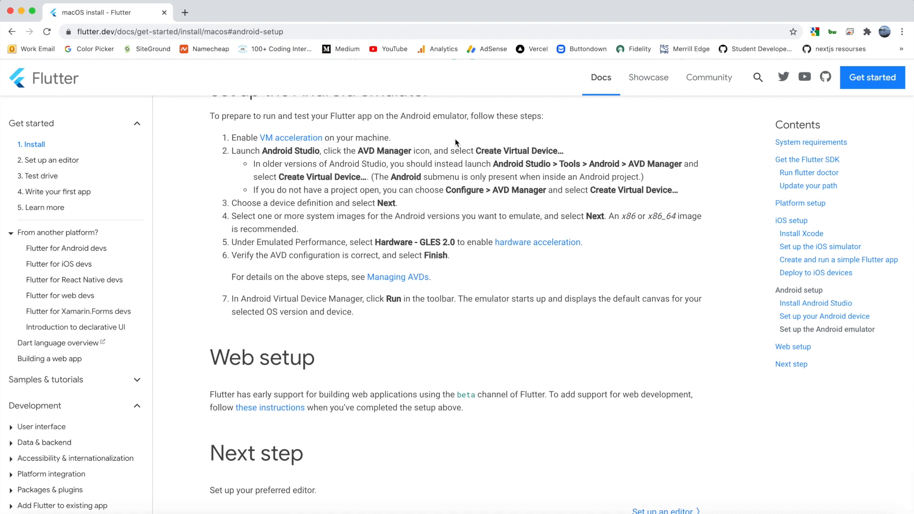
{"action": "mouse_move", "coordinate": [490, 342]}
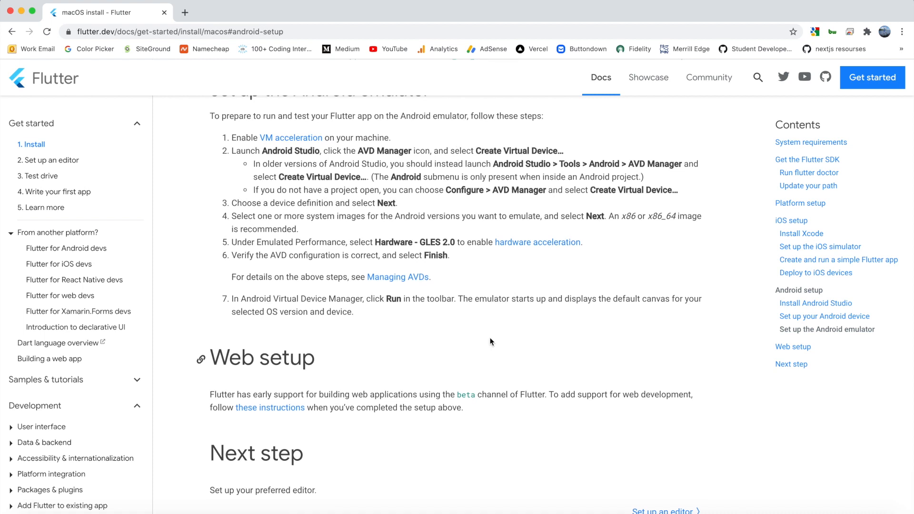
{"action": "mouse_move", "coordinate": [382, 299]}
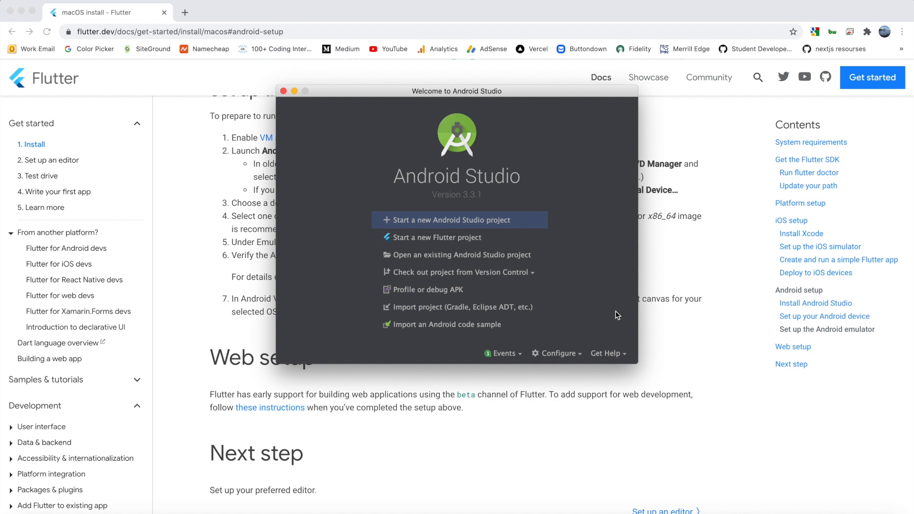
{"action": "mouse_move", "coordinate": [558, 341]}
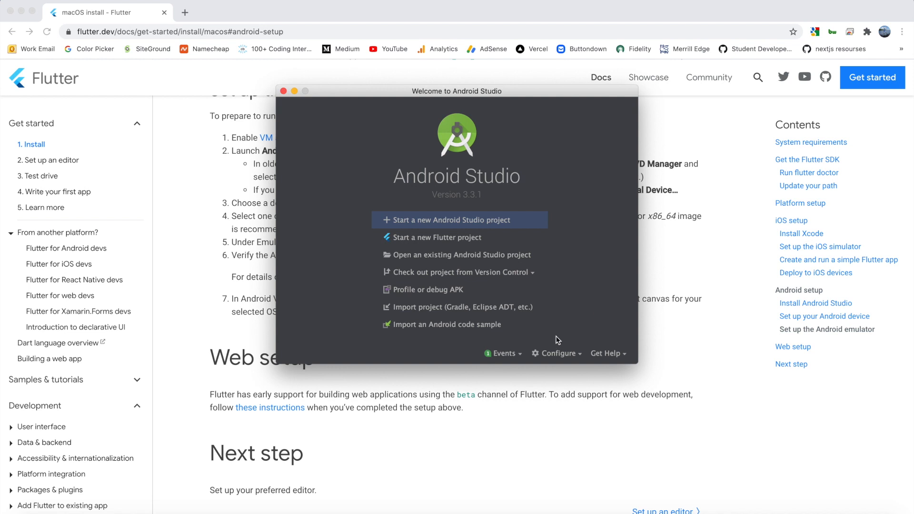
- Open AVD Manager from the welcome screen's Configure menu
{"action": "left_click", "coordinate": [557, 354]}
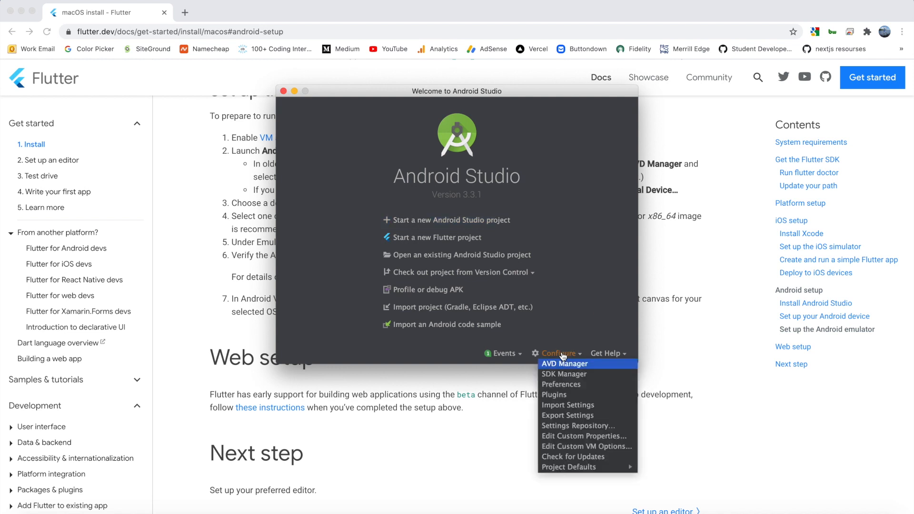
{"action": "mouse_move", "coordinate": [561, 384]}
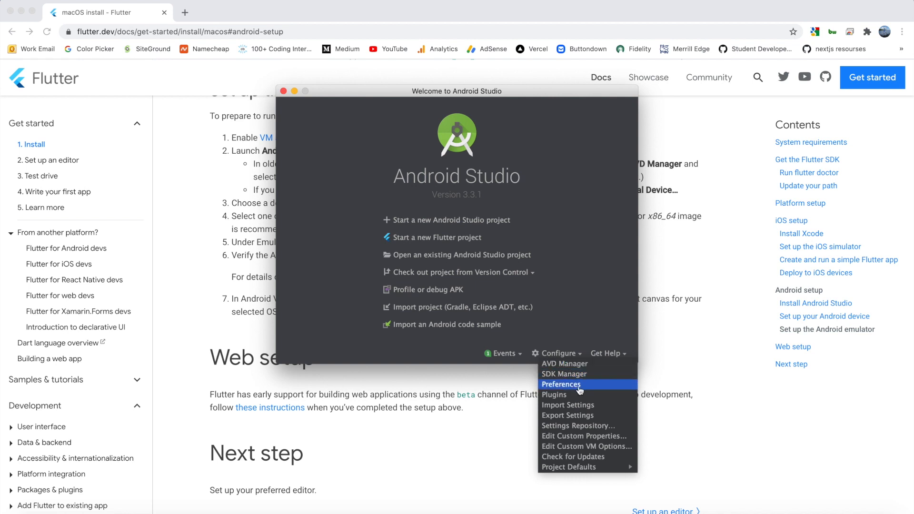
{"action": "mouse_move", "coordinate": [564, 374]}
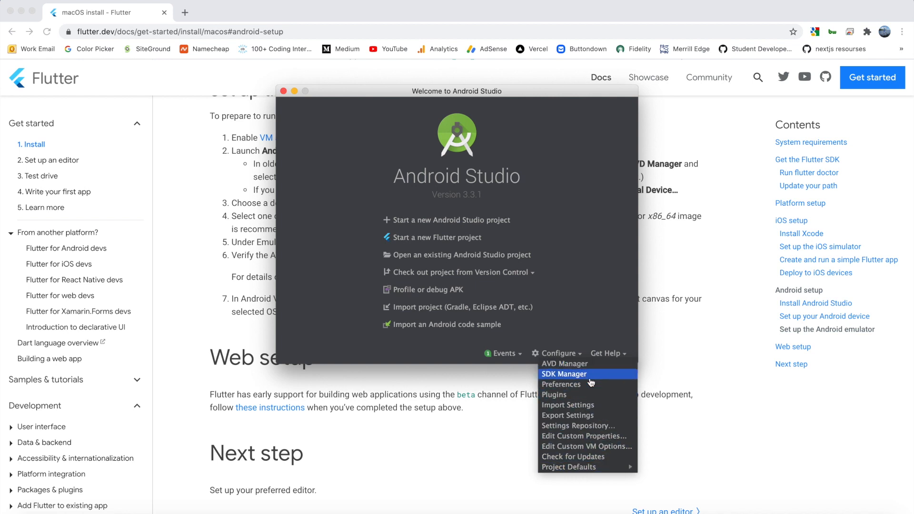
{"action": "mouse_move", "coordinate": [588, 364]}
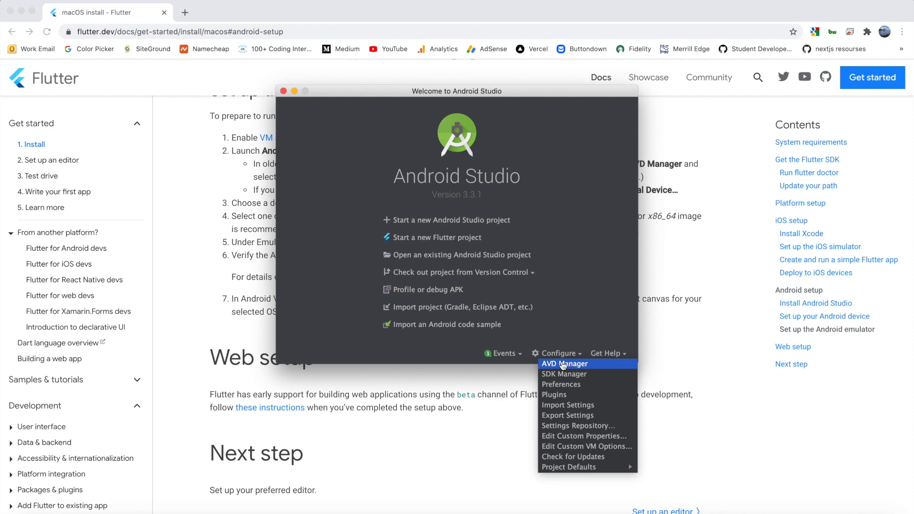
{"action": "left_click", "coordinate": [564, 363]}
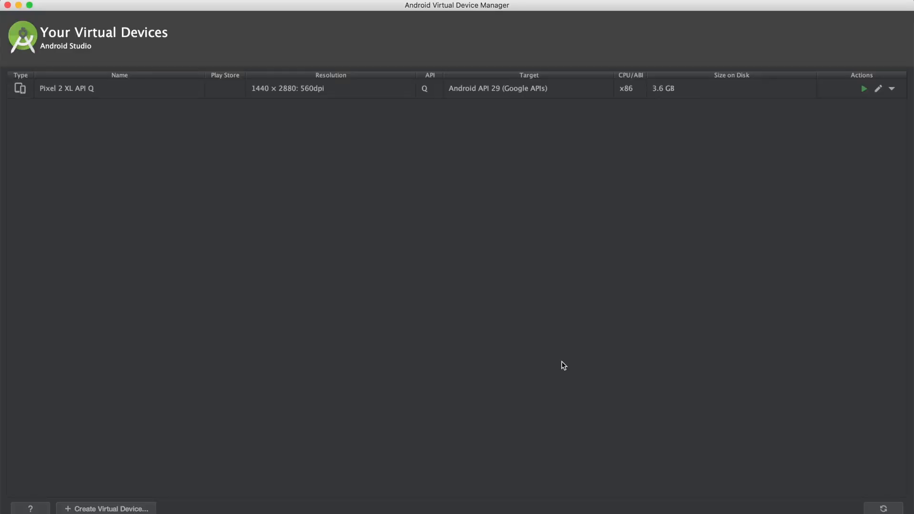
{"action": "mouse_move", "coordinate": [254, 193]}
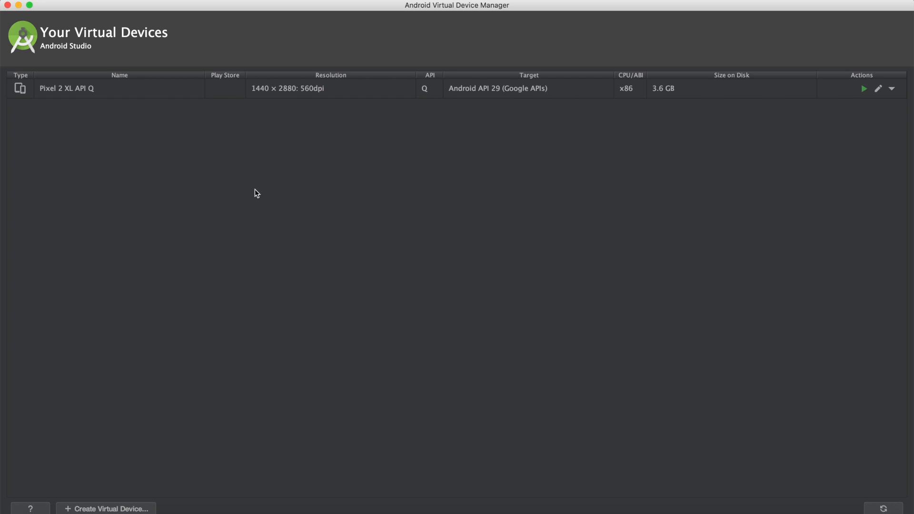
{"action": "mouse_move", "coordinate": [201, 165]}
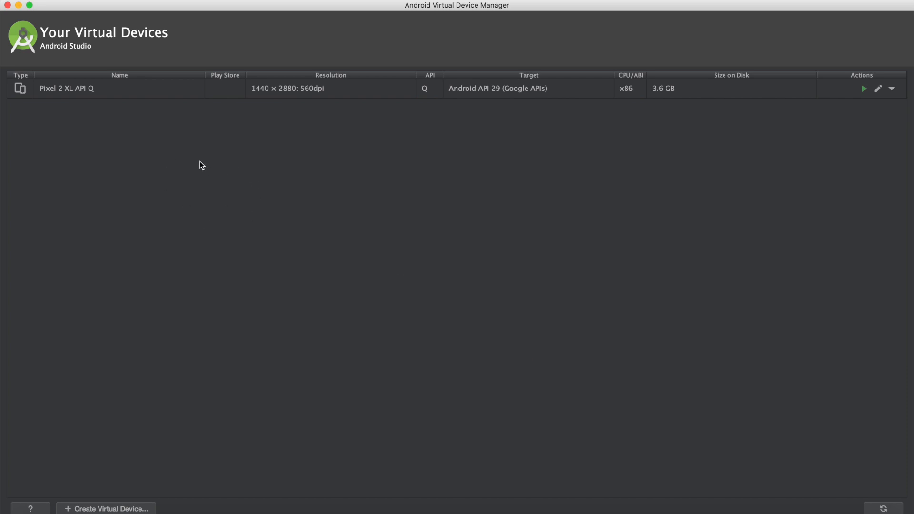
{"action": "mouse_move", "coordinate": [45, 91]}
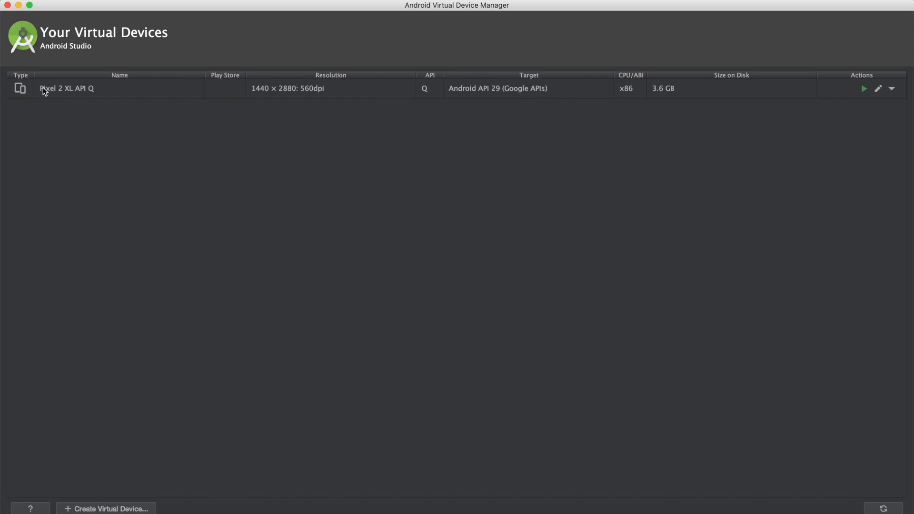
{"action": "mouse_move", "coordinate": [252, 307]}
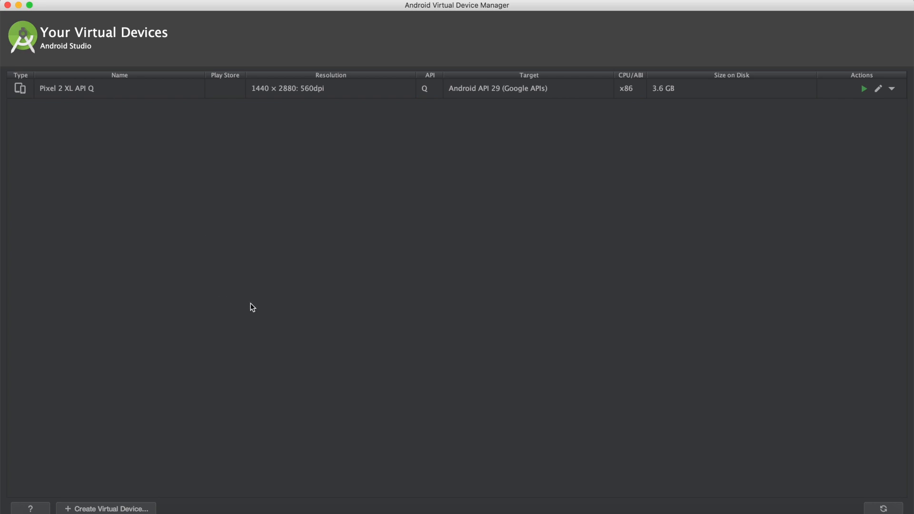
{"action": "mouse_move", "coordinate": [106, 509]}
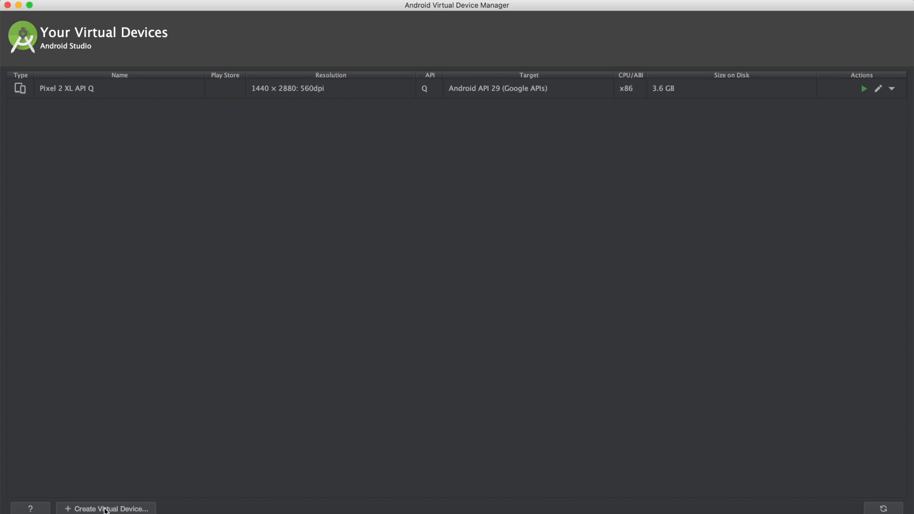
- Start a new virtual device with Nexus One phone hardware and advance to system images
{"action": "left_click", "coordinate": [106, 509]}
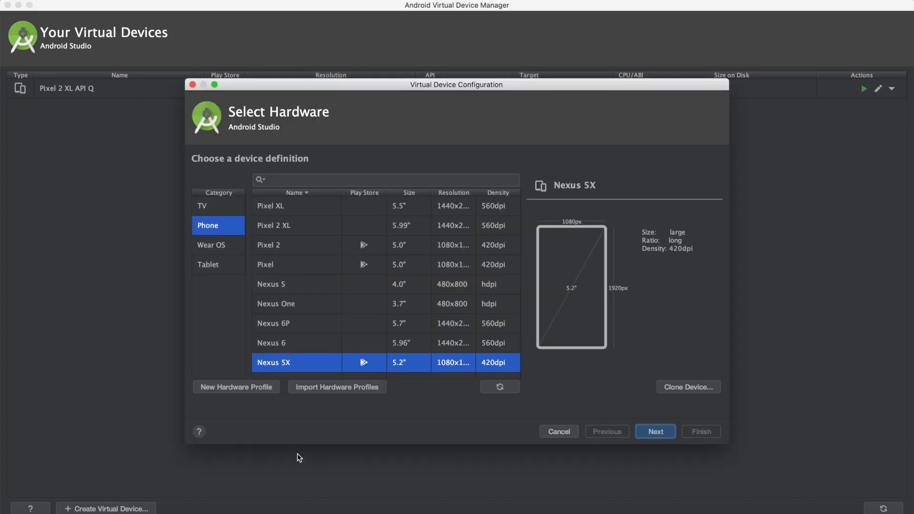
{"action": "scroll", "scroll_direction": "down", "scroll_amount": 3}
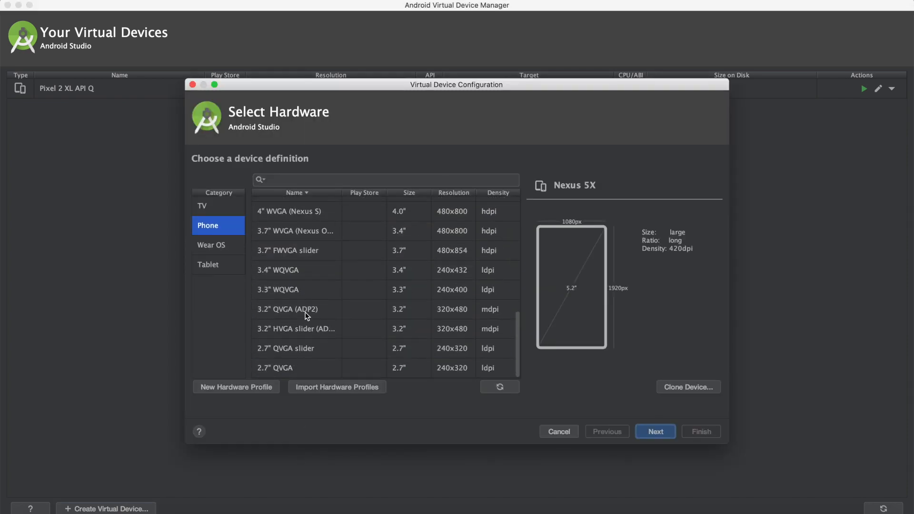
{"action": "scroll", "scroll_direction": "up", "scroll_amount": 3}
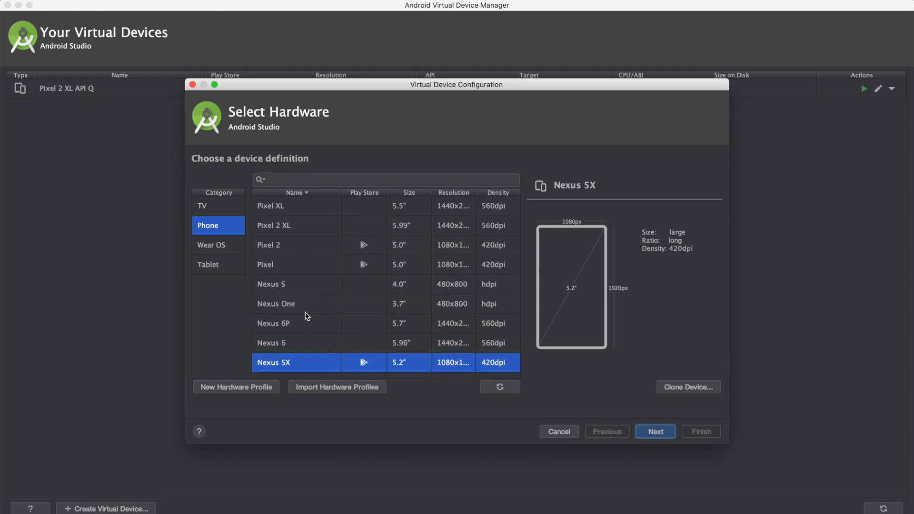
{"action": "mouse_move", "coordinate": [290, 296]}
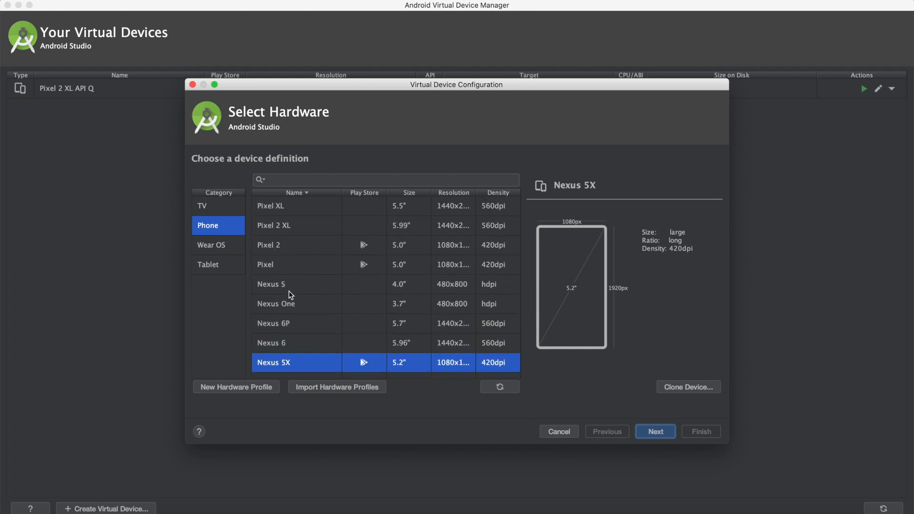
{"action": "mouse_move", "coordinate": [285, 308]}
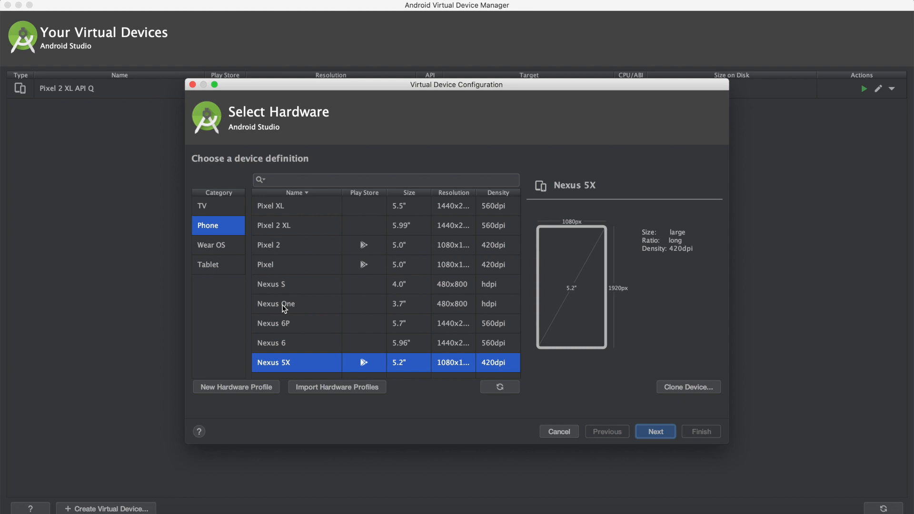
{"action": "left_click", "coordinate": [276, 304]}
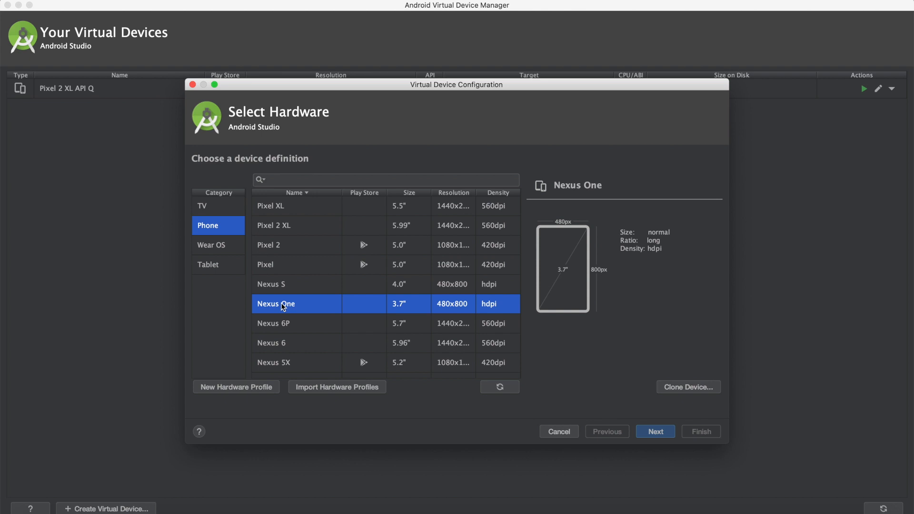
{"action": "left_click", "coordinate": [655, 431]}
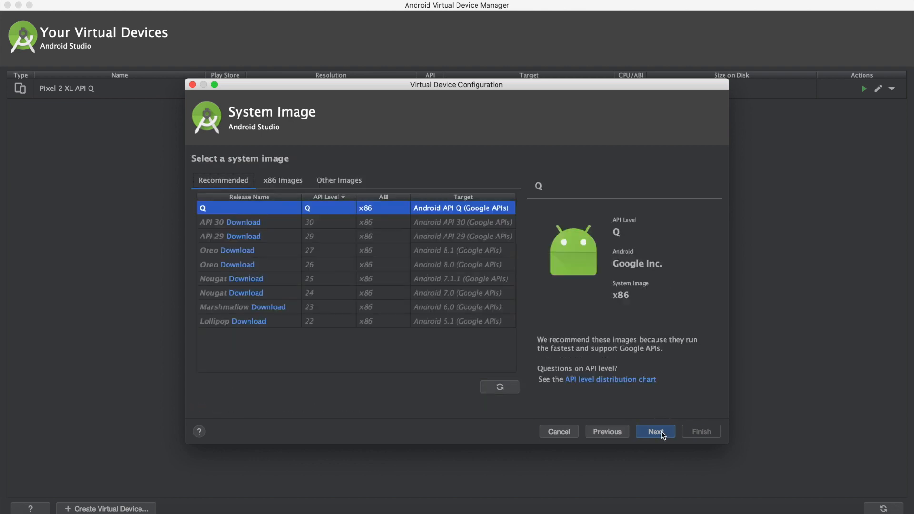
{"action": "mouse_move", "coordinate": [449, 343]}
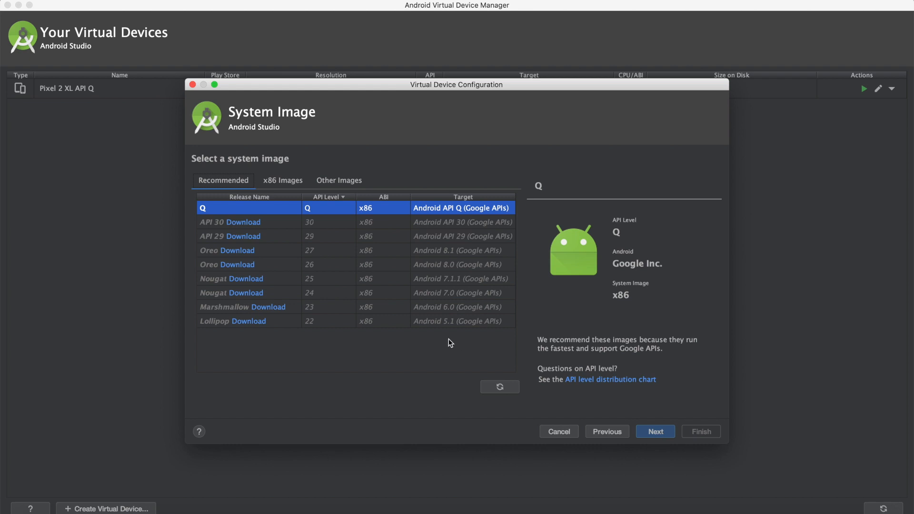
{"action": "mouse_move", "coordinate": [212, 205]}
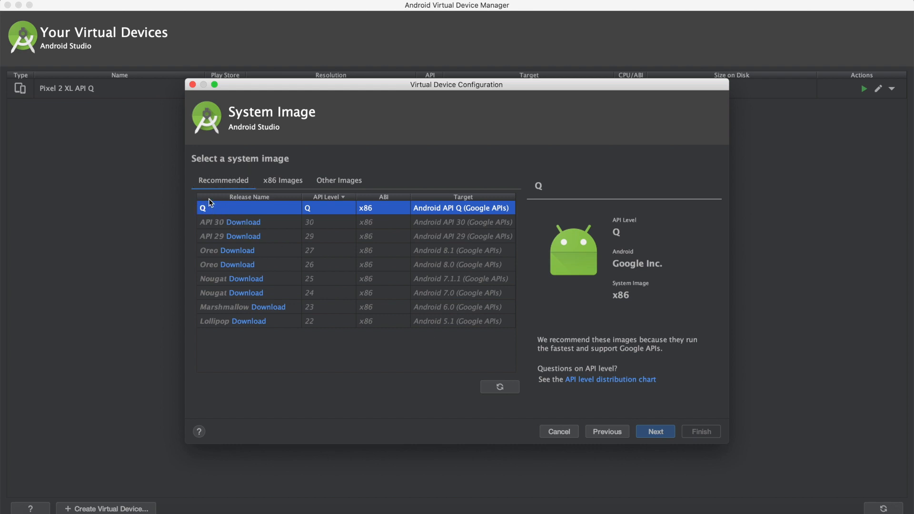
{"action": "mouse_move", "coordinate": [569, 337]}
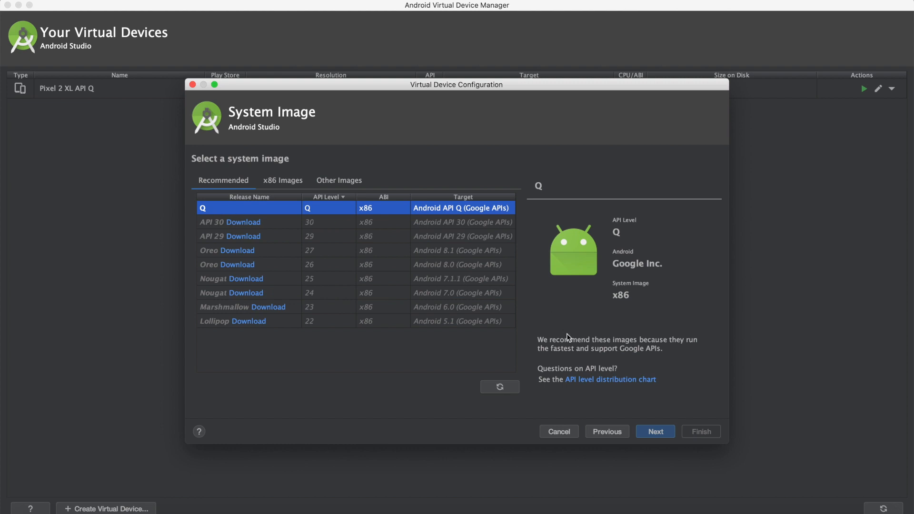
- Accept the Q system image and finish the Nexus One API Q device
{"action": "left_click", "coordinate": [654, 432]}
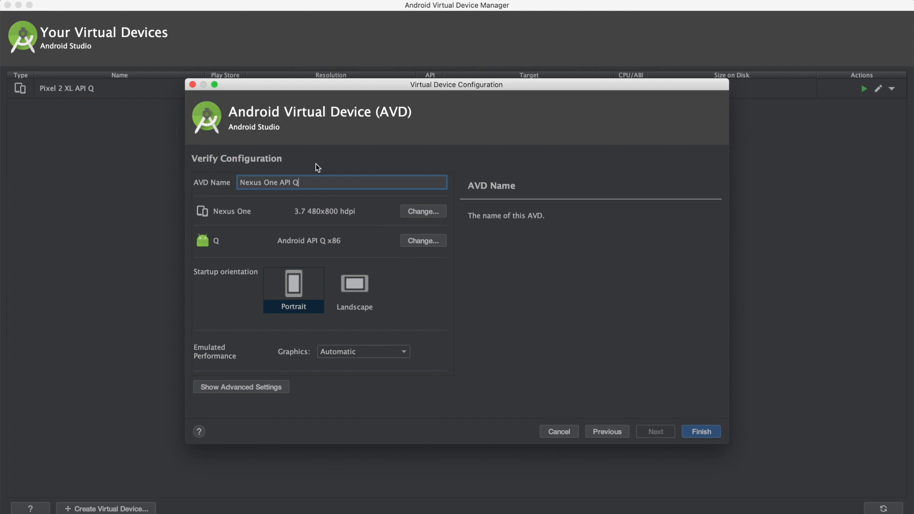
{"action": "mouse_move", "coordinate": [313, 181]}
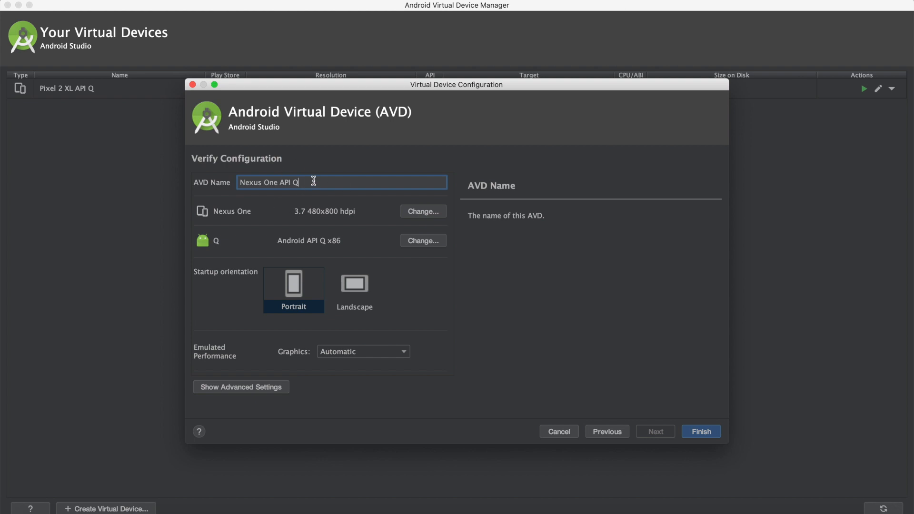
{"action": "mouse_move", "coordinate": [714, 430]}
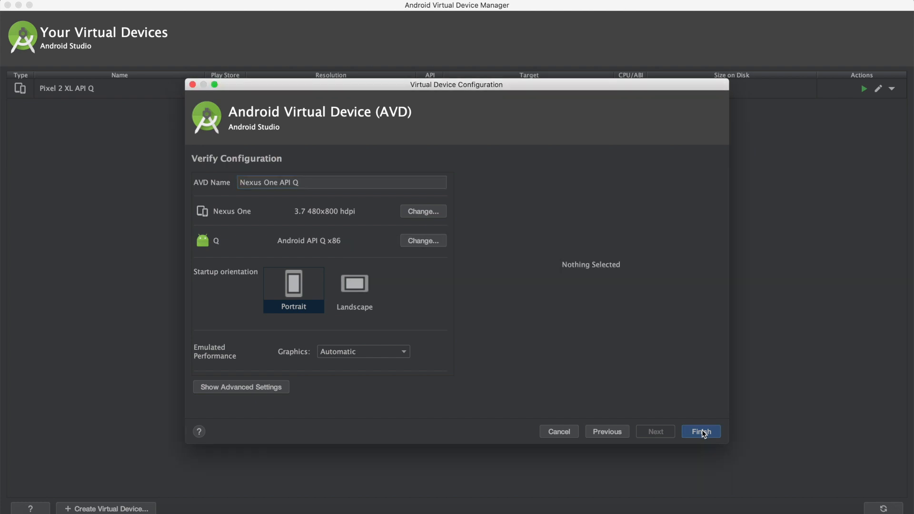
{"action": "left_click", "coordinate": [700, 432]}
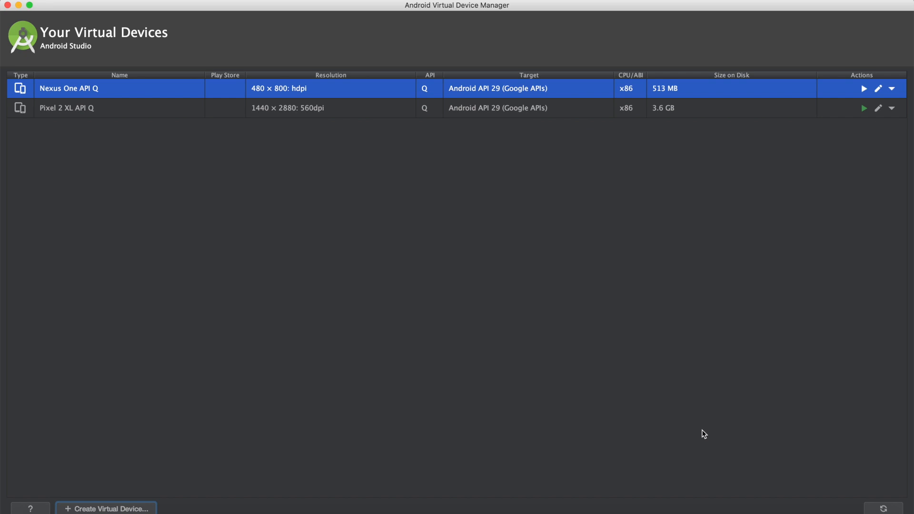
{"action": "mouse_move", "coordinate": [821, 105]}
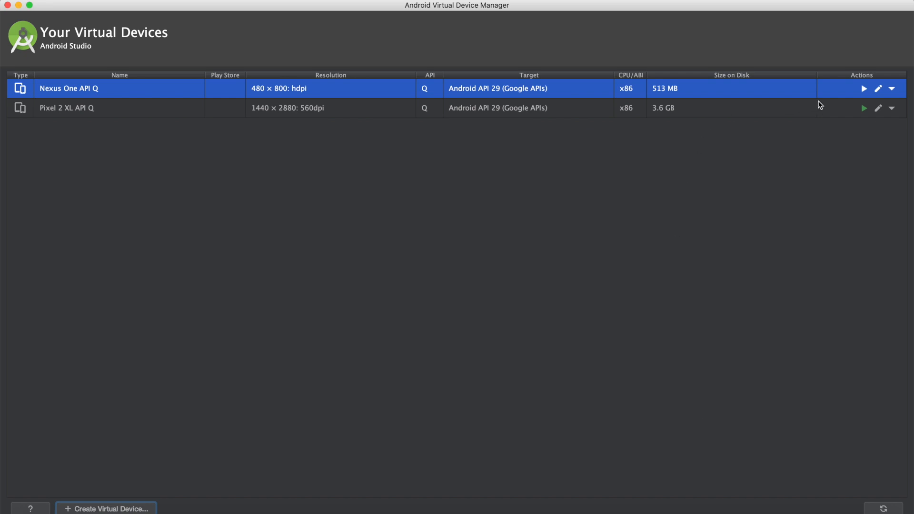
{"action": "mouse_move", "coordinate": [865, 91]}
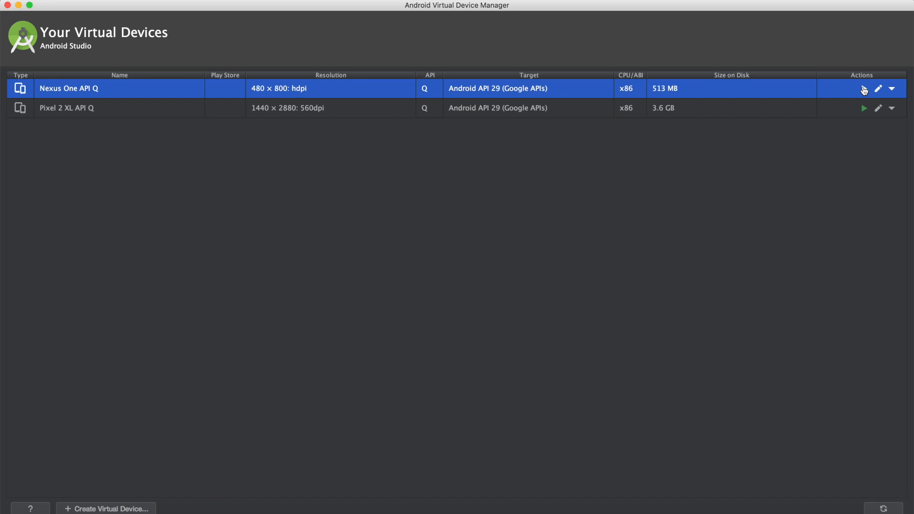
{"action": "mouse_move", "coordinate": [865, 90]}
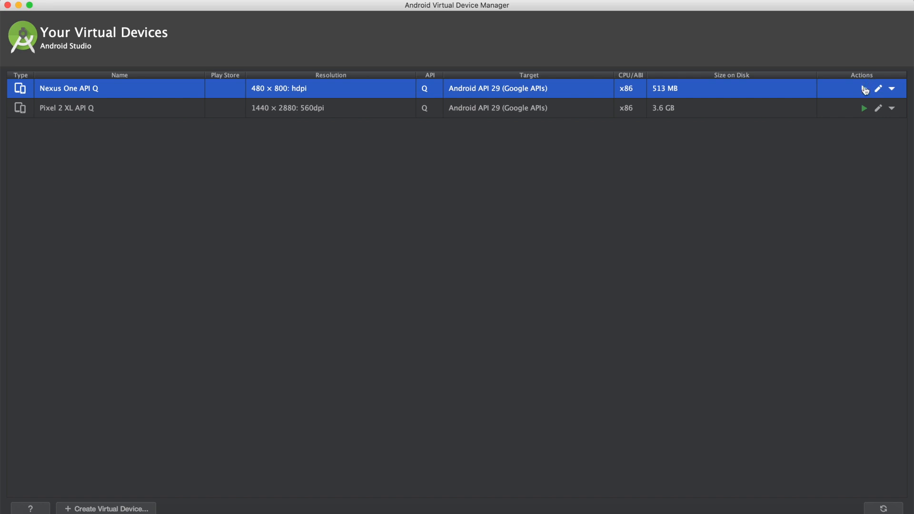
{"action": "mouse_move", "coordinate": [864, 89]}
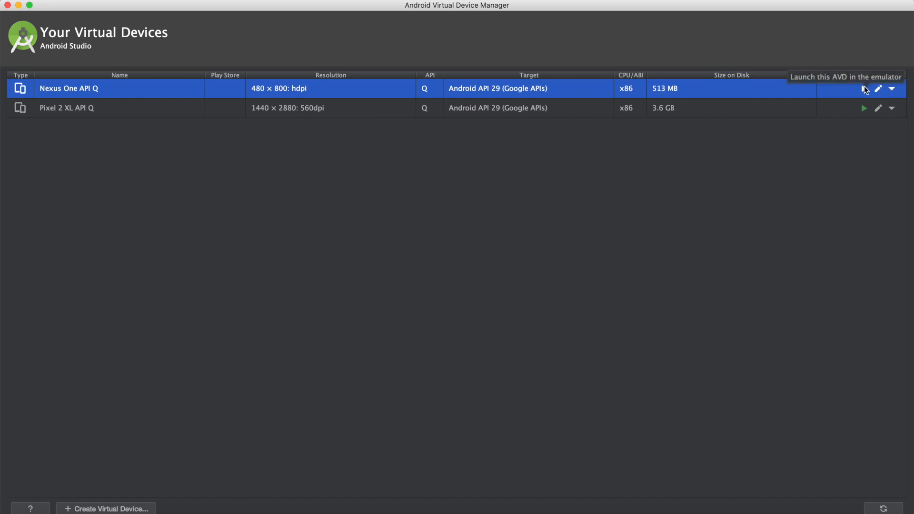
- Launch the Nexus One API Q device in the emulator and let it boot
{"action": "left_click", "coordinate": [865, 88]}
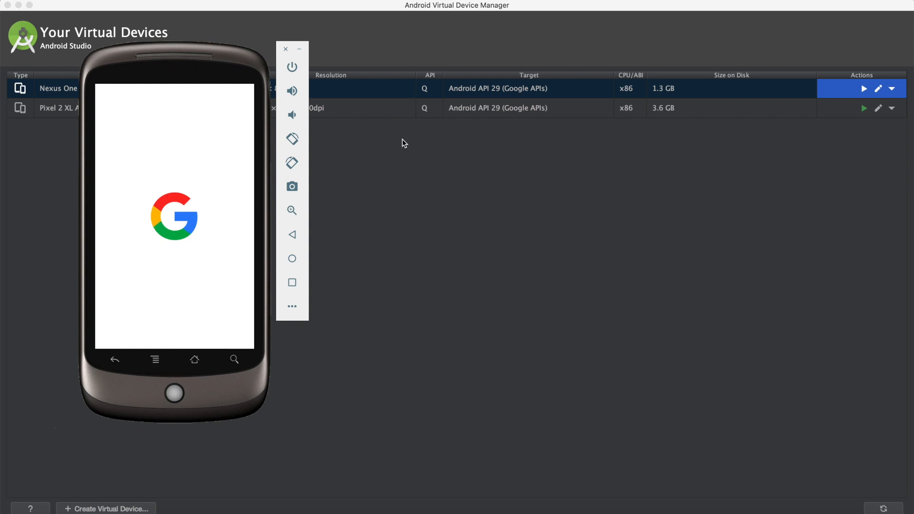
{"action": "mouse_move", "coordinate": [706, 228]}
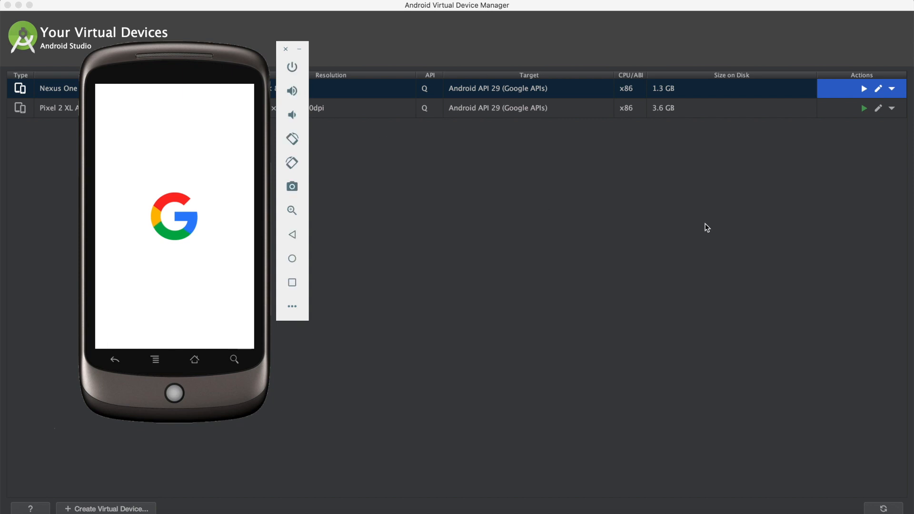
{"action": "left_click", "coordinate": [864, 108]}
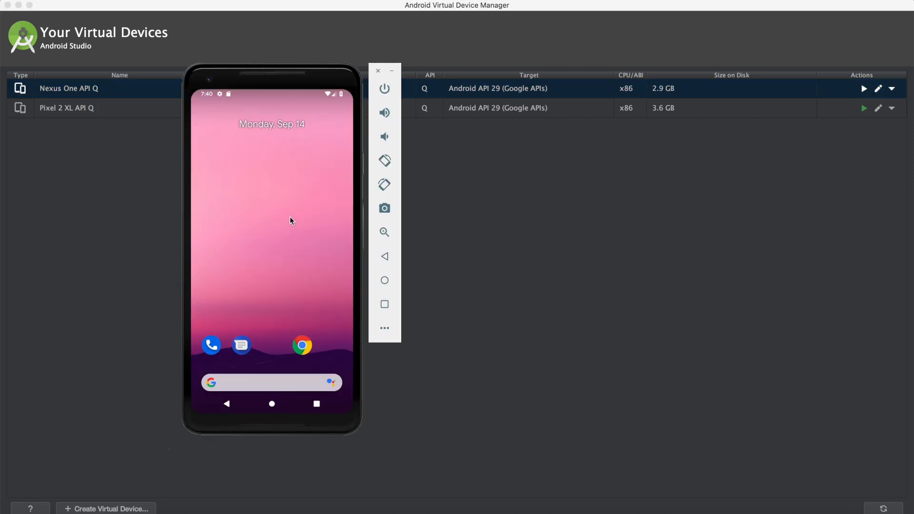
{"action": "mouse_move", "coordinate": [473, 267]}
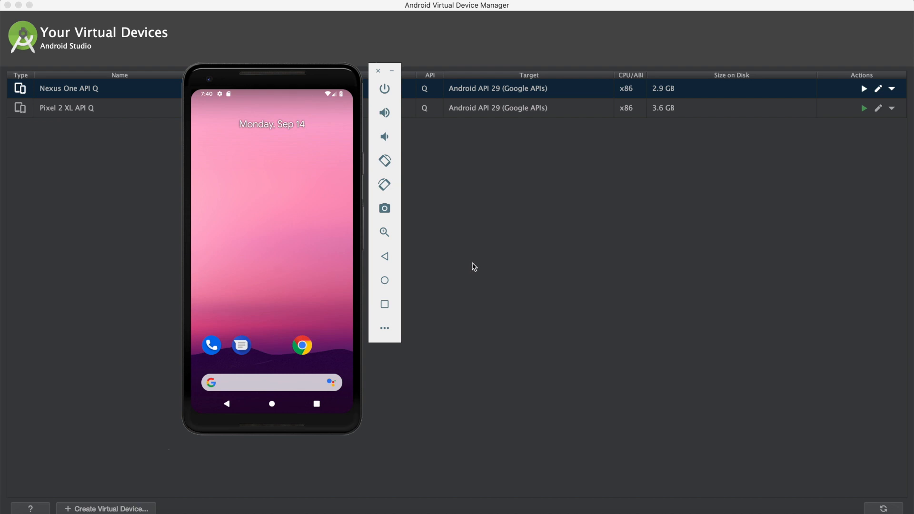
{"action": "mouse_move", "coordinate": [190, 69]}
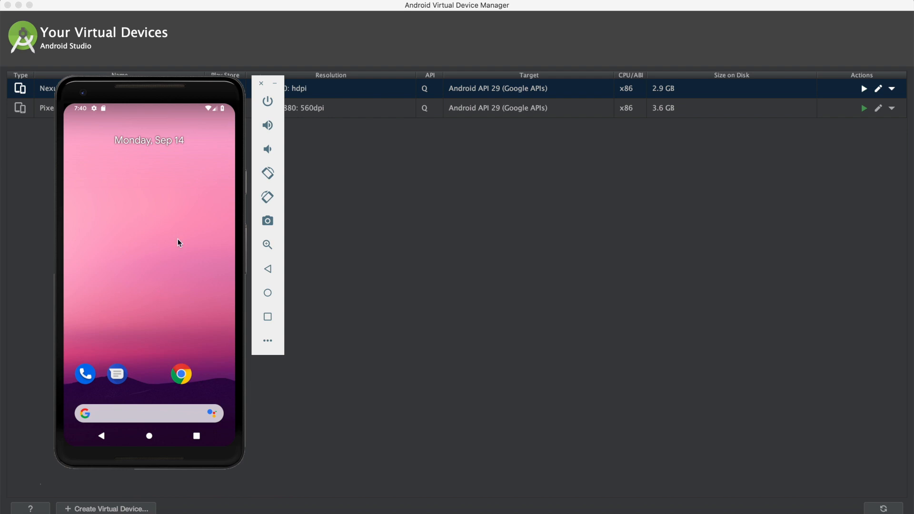
{"action": "mouse_move", "coordinate": [327, 249]}
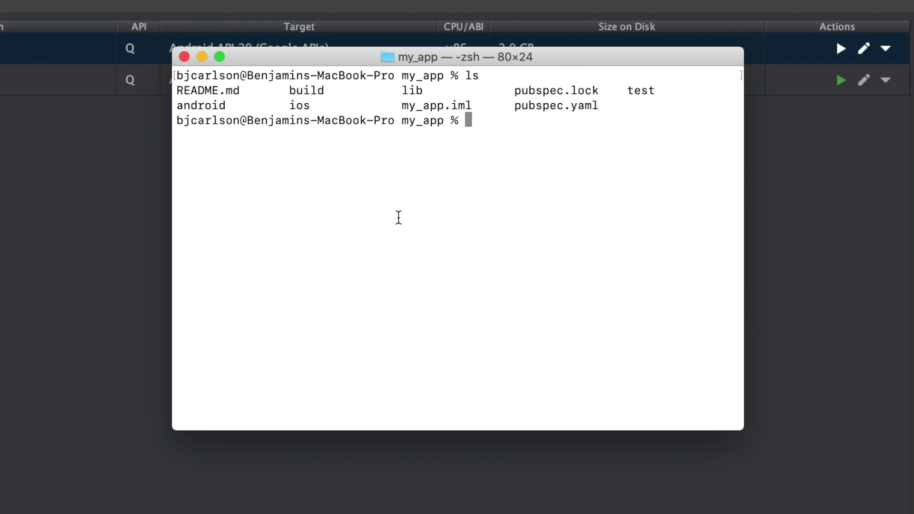
- List the my_app files again, then type flutter run at the prompt
{"action": "key", "text": "Return"}
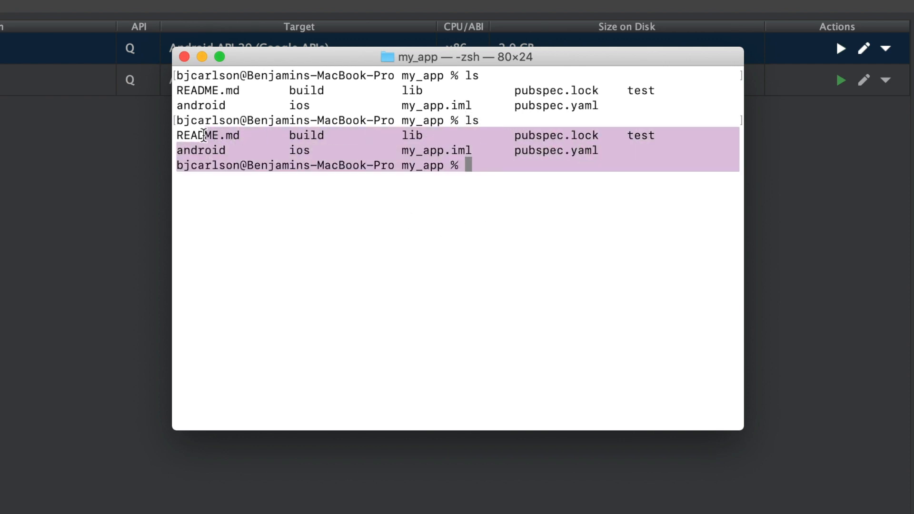
{"action": "left_click", "coordinate": [538, 185]}
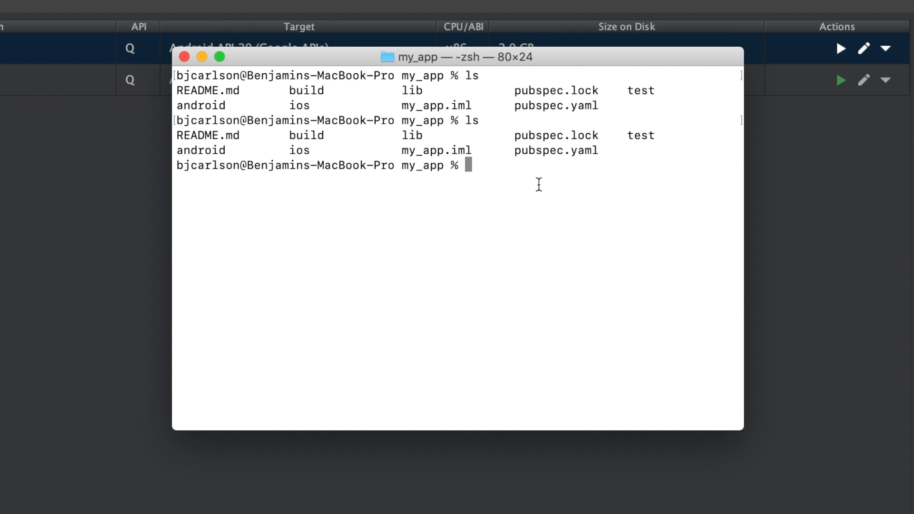
{"action": "type", "text": "flutter run"}
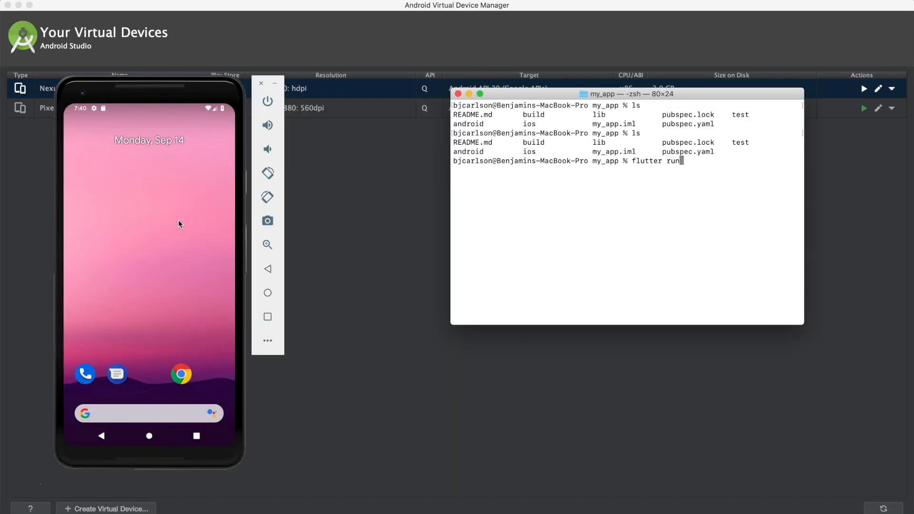
{"action": "mouse_move", "coordinate": [149, 230]}
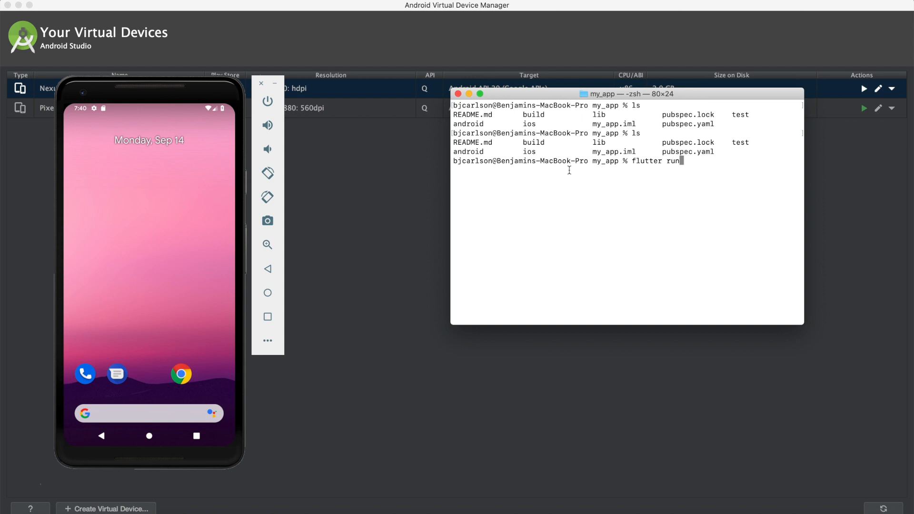
- Run flutter run to build lib/main.dart onto the emulator in debug mode
{"action": "key", "text": "Return"}
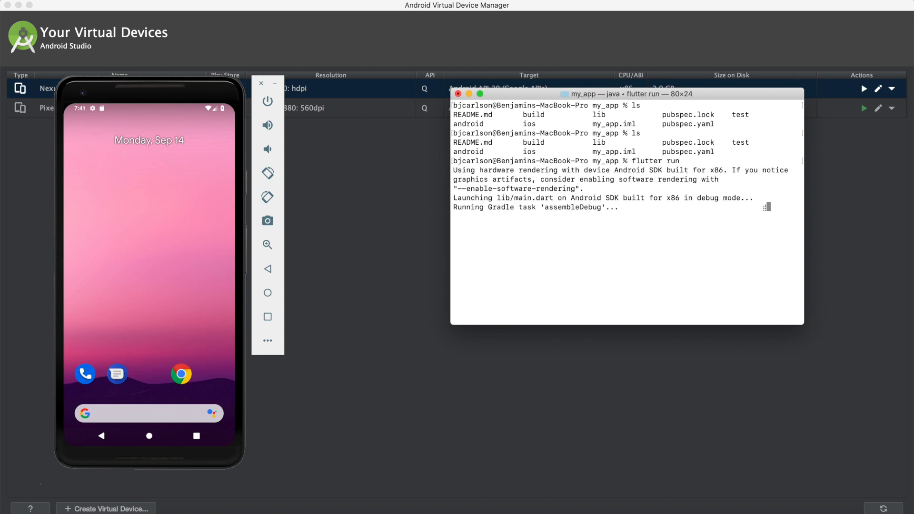
{"action": "double_click", "coordinate": [637, 171]}
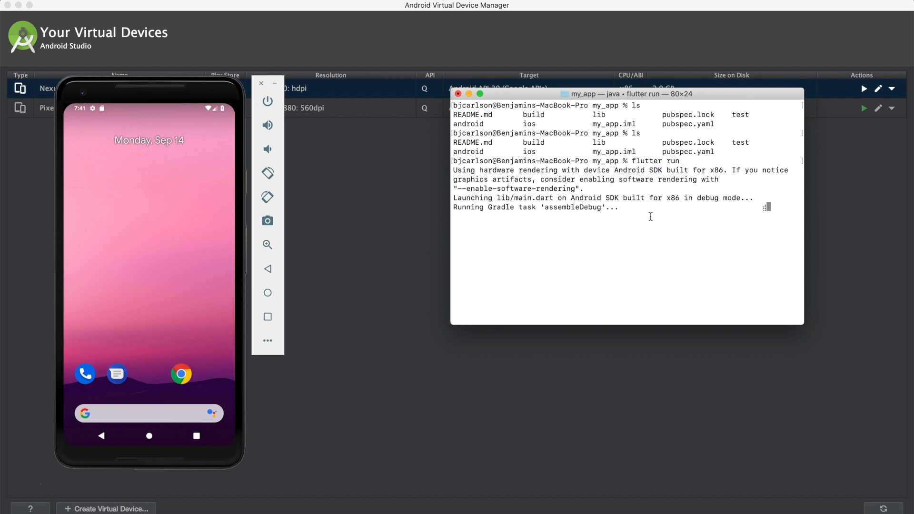
{"action": "mouse_move", "coordinate": [697, 224]}
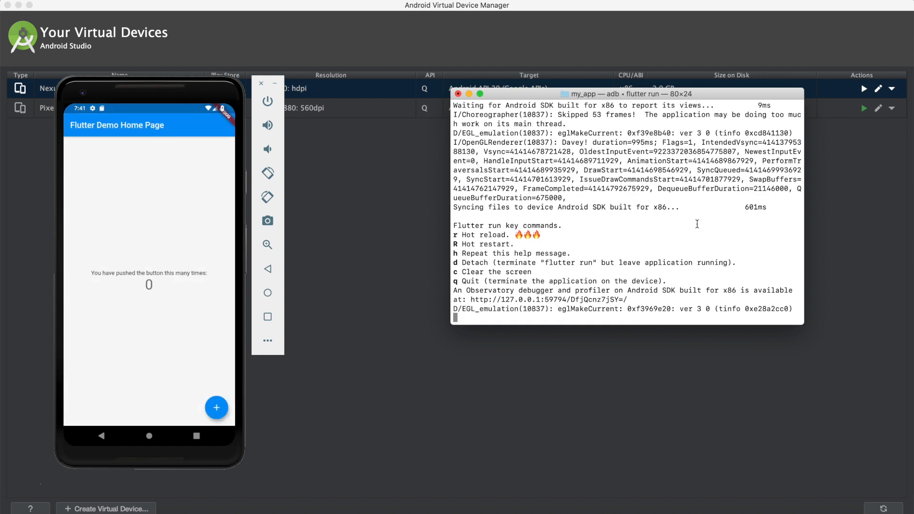
{"action": "mouse_move", "coordinate": [562, 223]}
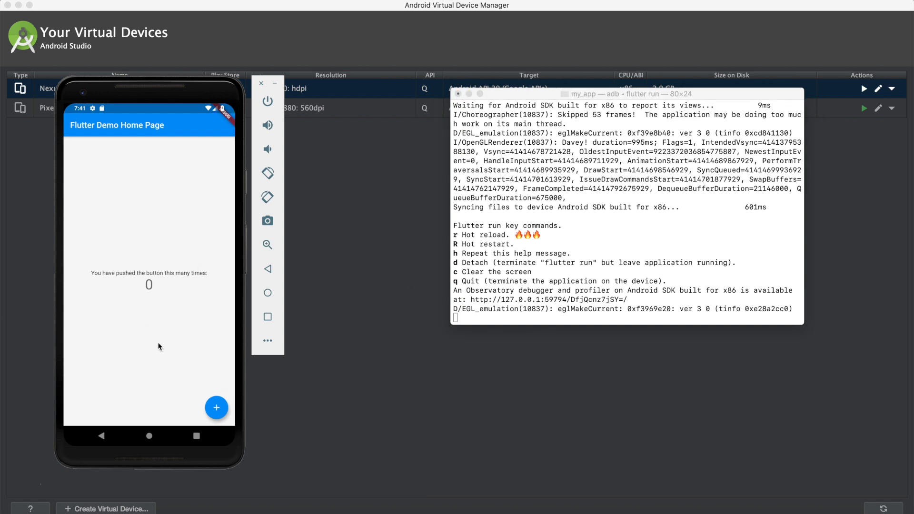
- Tap the demo app's + button repeatedly to raise the counter to 11
{"action": "left_click", "coordinate": [216, 407]}
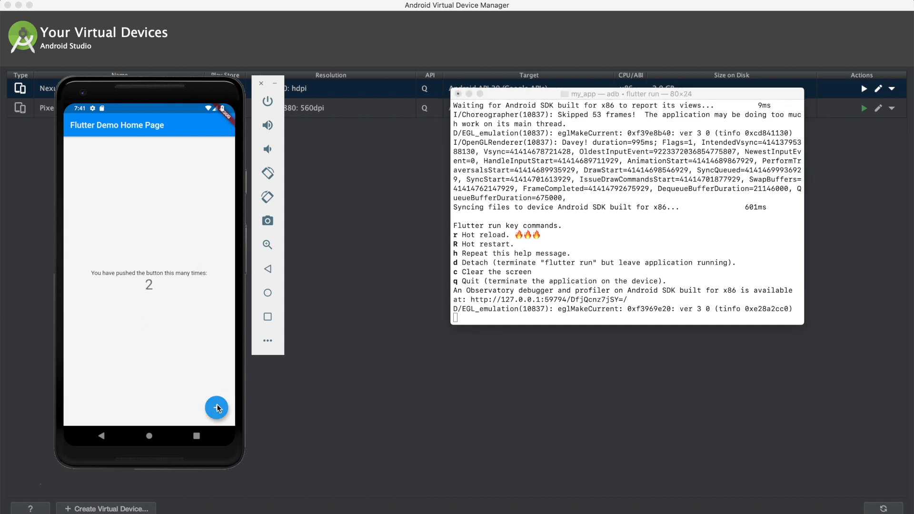
{"action": "left_click", "coordinate": [216, 407]}
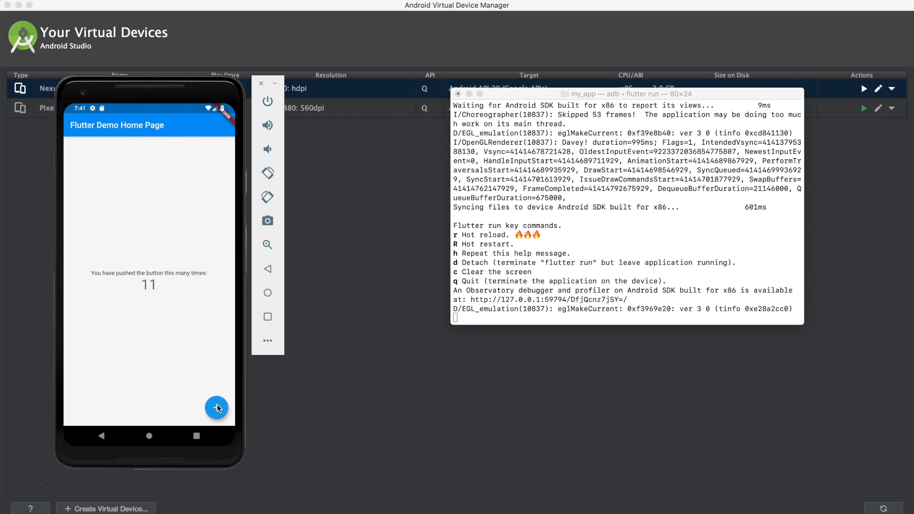
{"action": "left_click", "coordinate": [216, 407]}
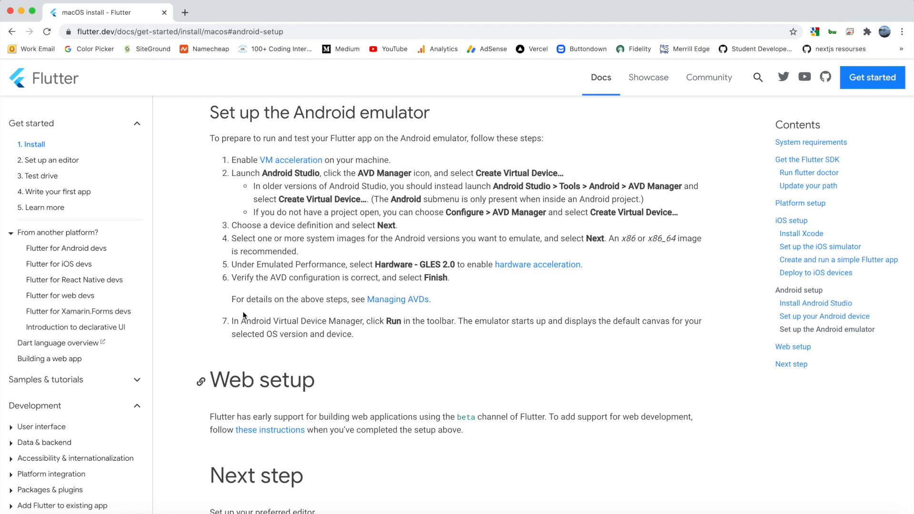
{"action": "mouse_move", "coordinate": [304, 320]}
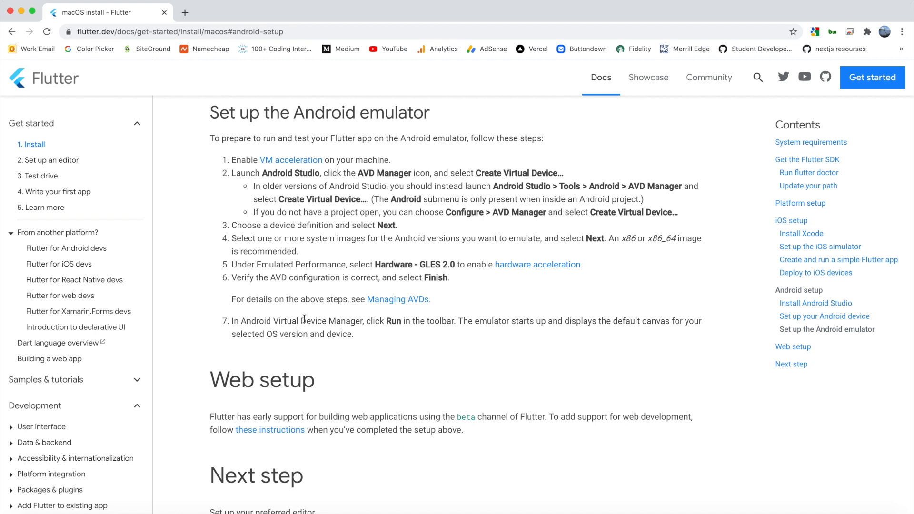